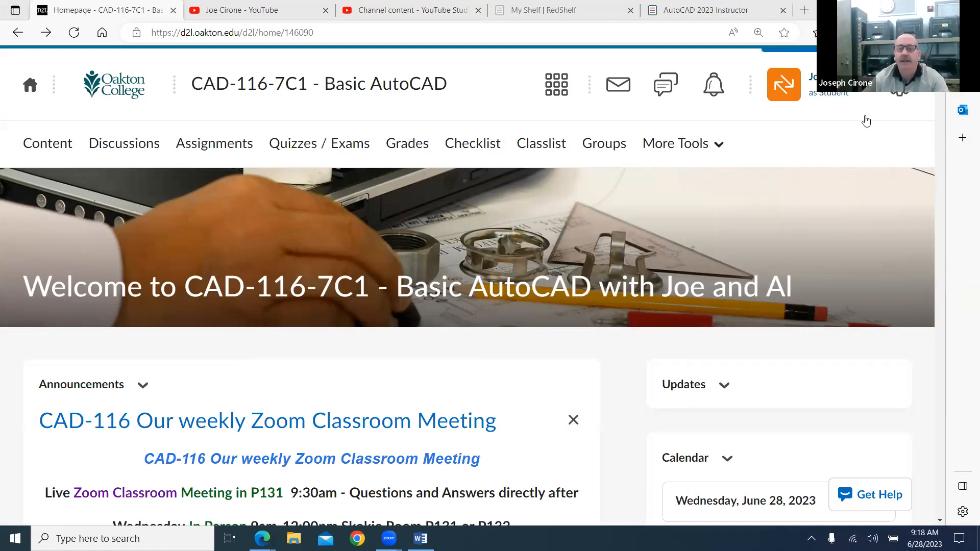
pyautogui.moveTo(592, 376)
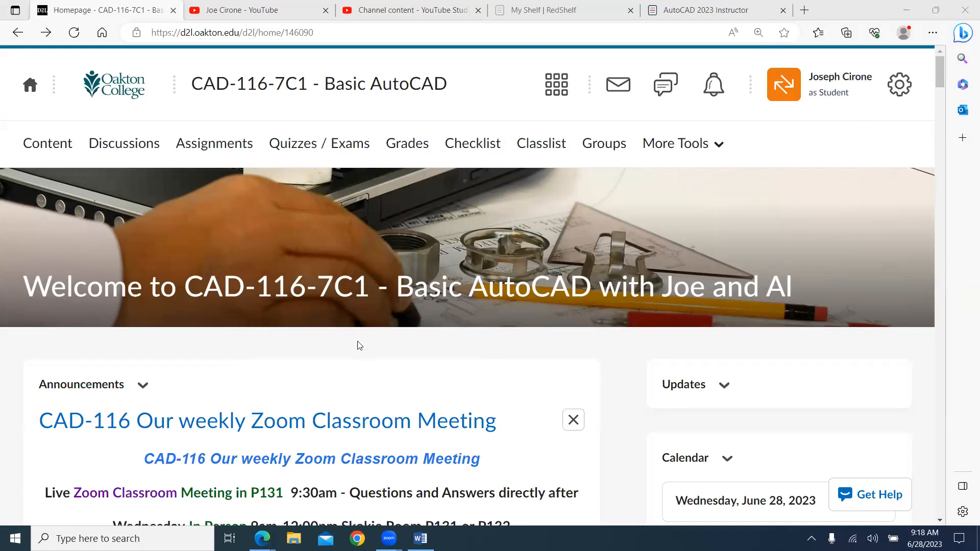
pyautogui.moveTo(570, 367)
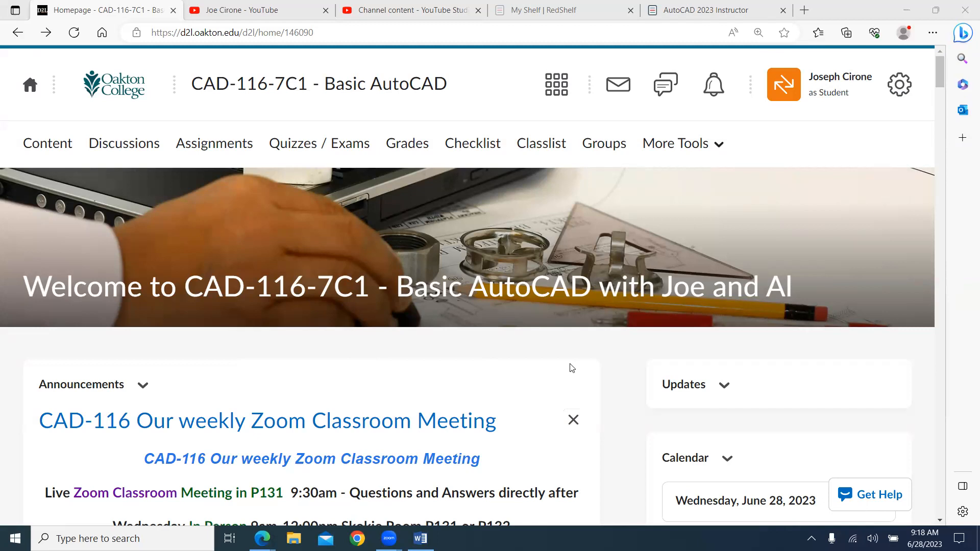
pyautogui.moveTo(508, 436)
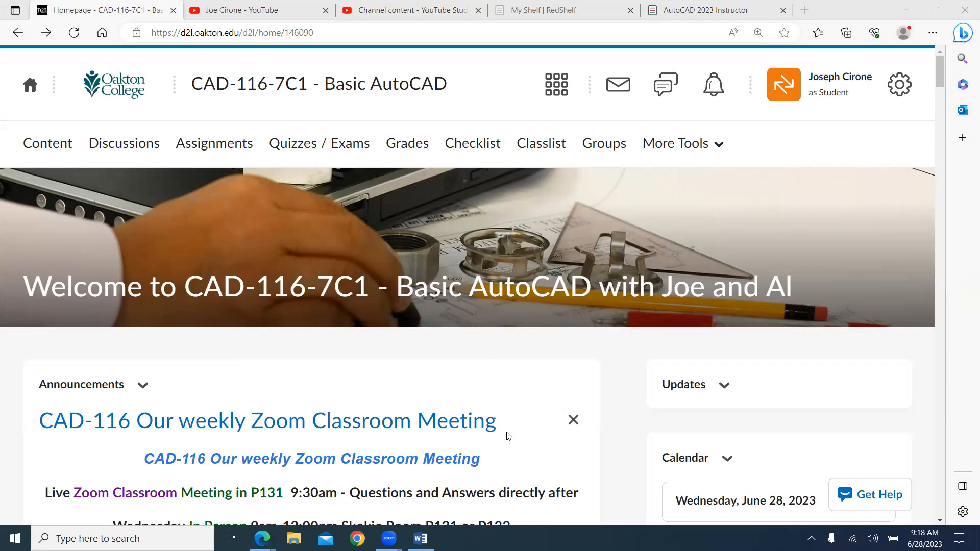
pyautogui.moveTo(522, 310)
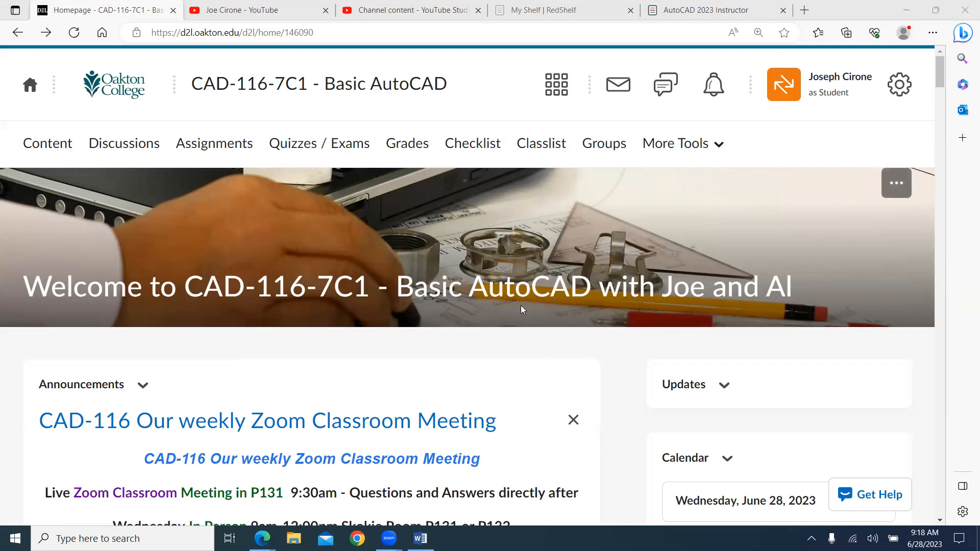
# - Scroll through the homepage's upcoming events (Module 3, 4, 5–6 due dates) and back to the top
pyautogui.scroll(-3)
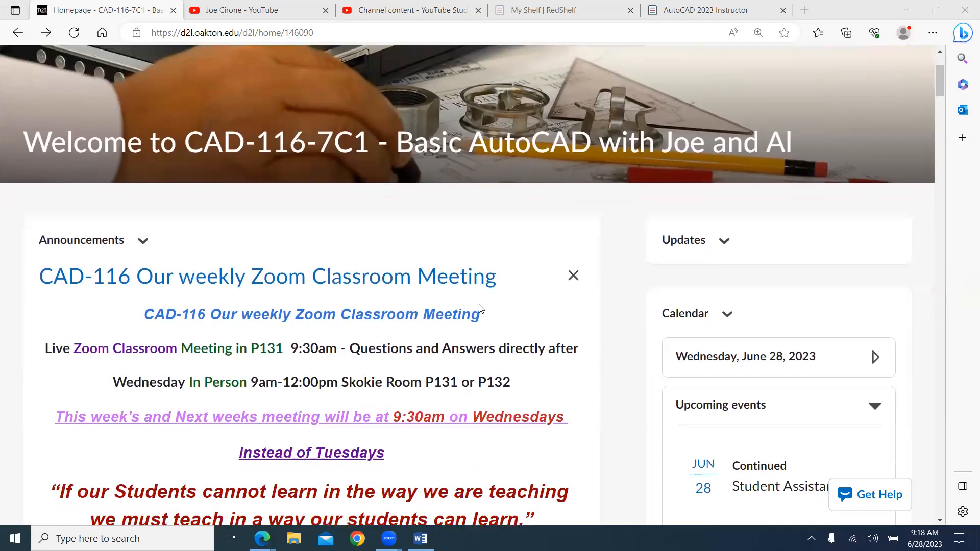
pyautogui.moveTo(400, 365)
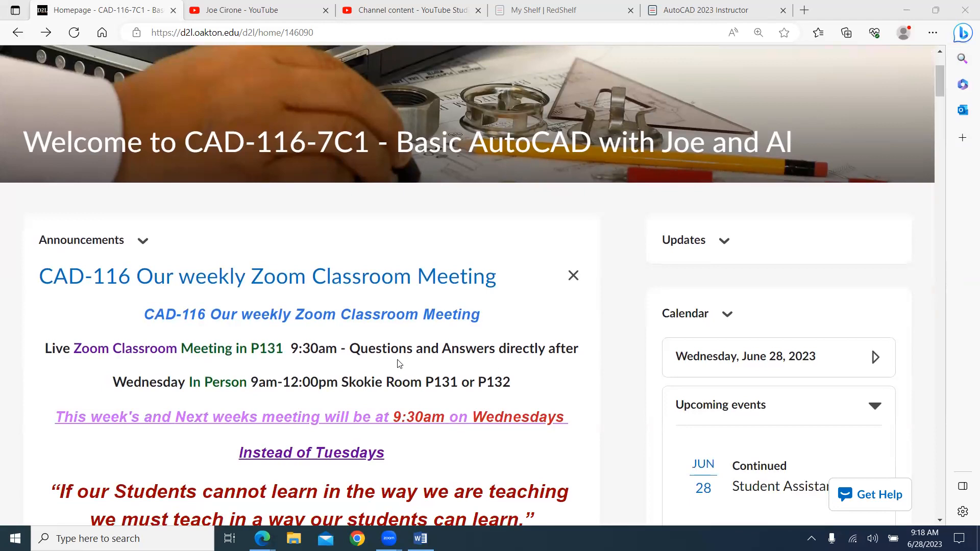
pyautogui.scroll(-3)
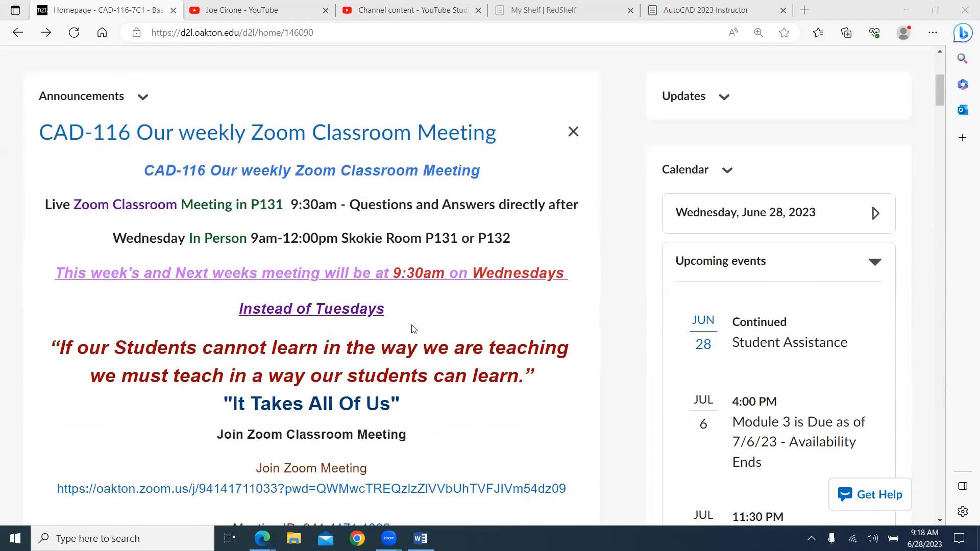
pyautogui.moveTo(446, 281)
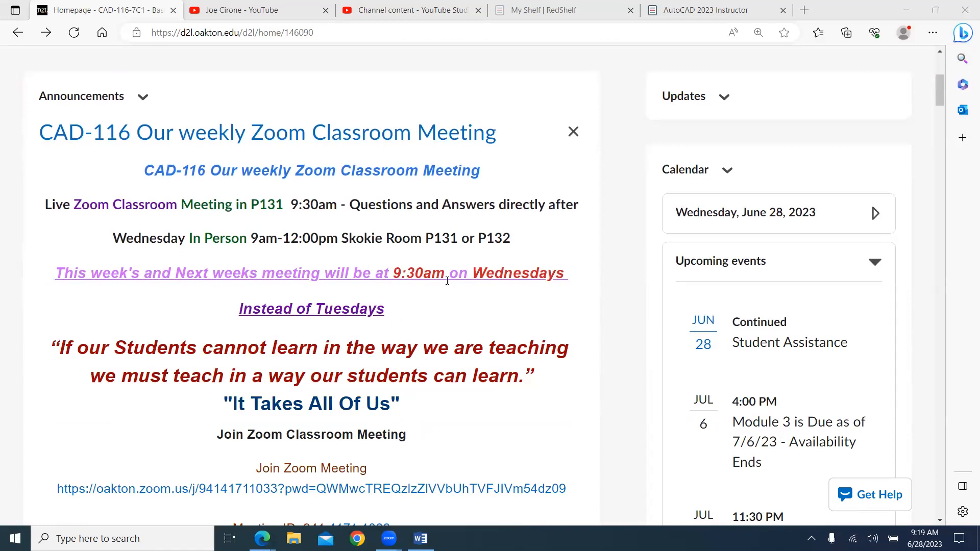
pyautogui.moveTo(369, 259)
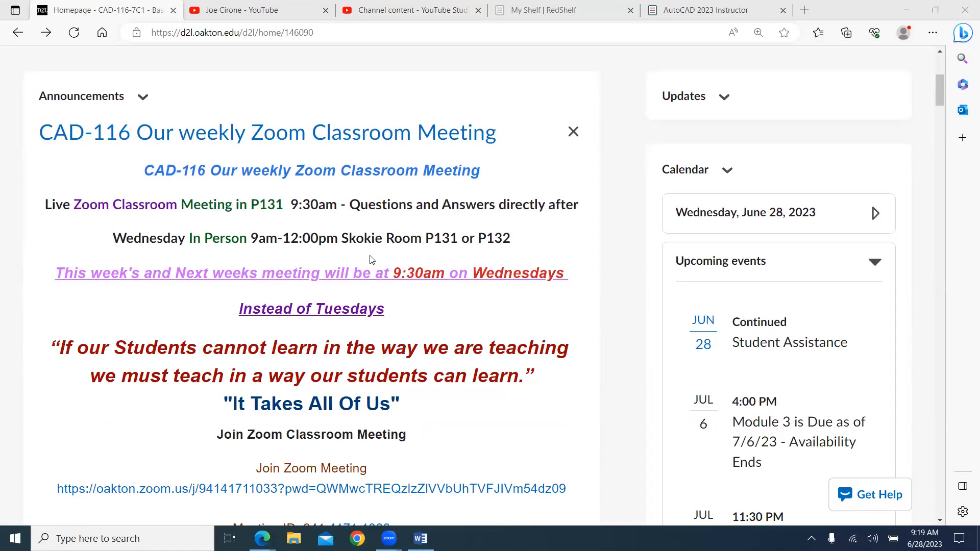
pyautogui.moveTo(403, 258)
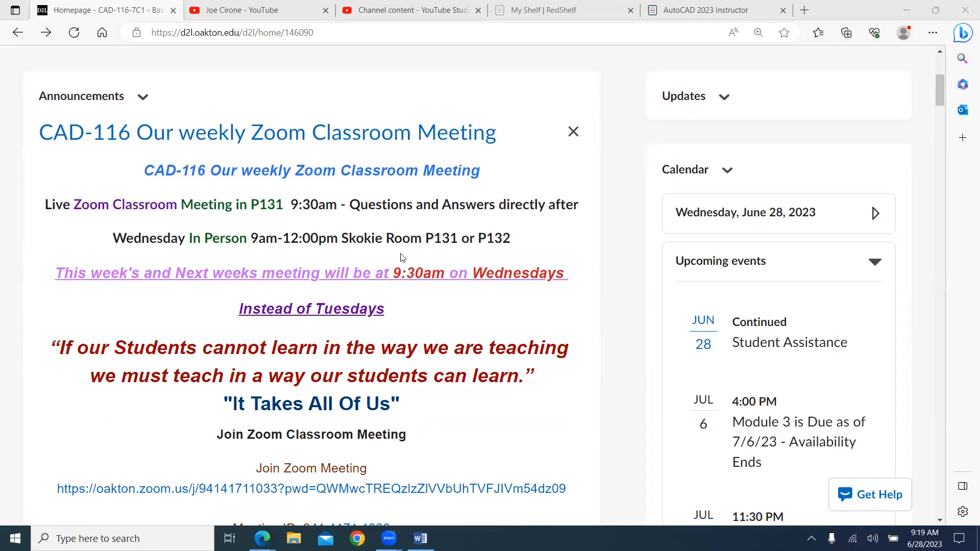
pyautogui.moveTo(485, 255)
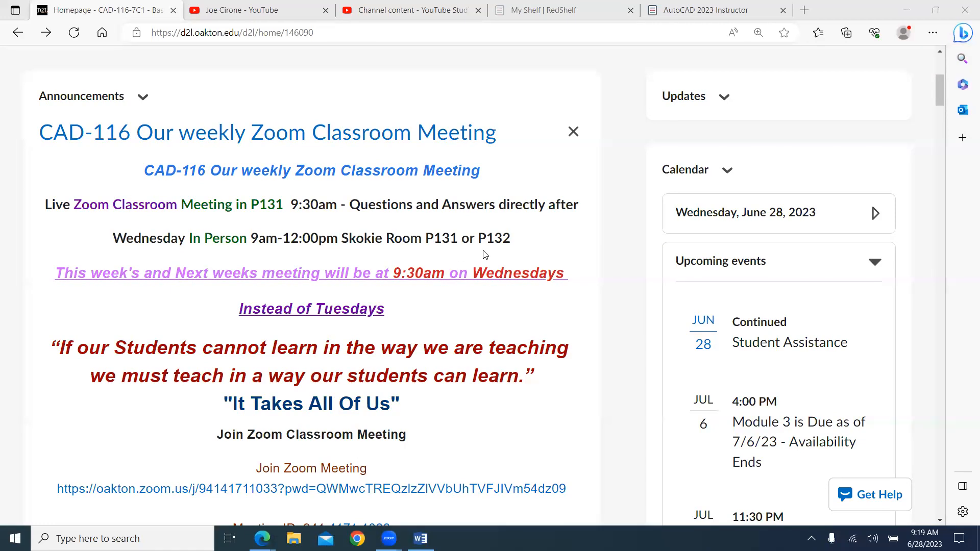
pyautogui.scroll(-3)
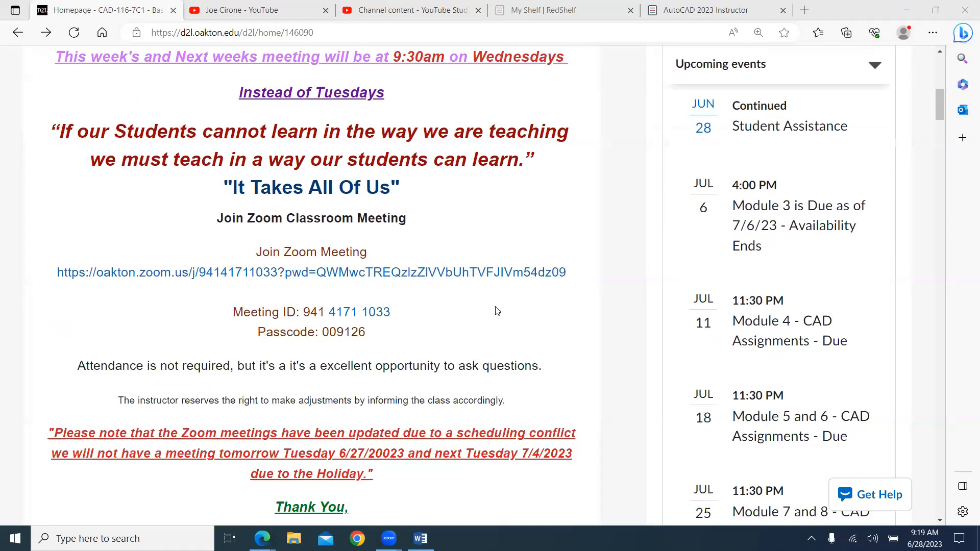
pyautogui.scroll(-3)
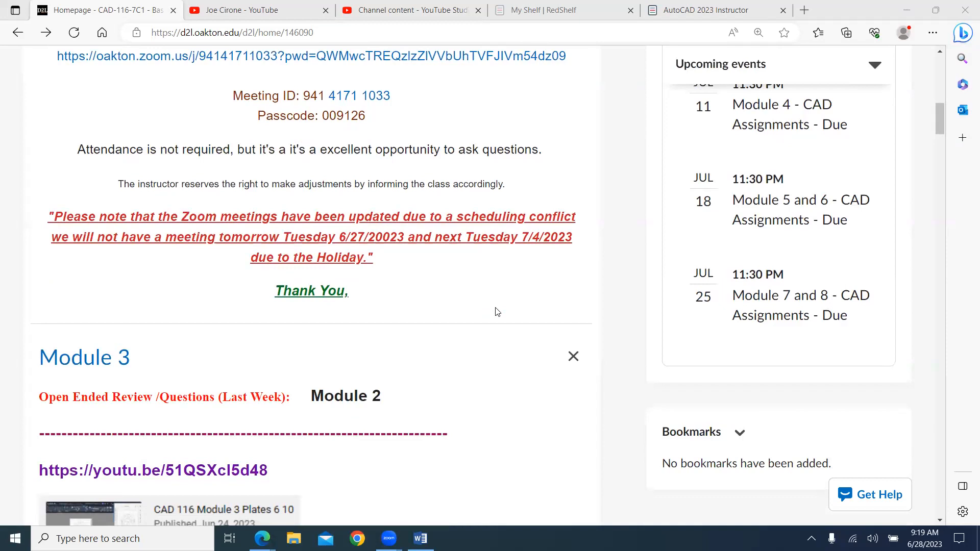
pyautogui.scroll(3)
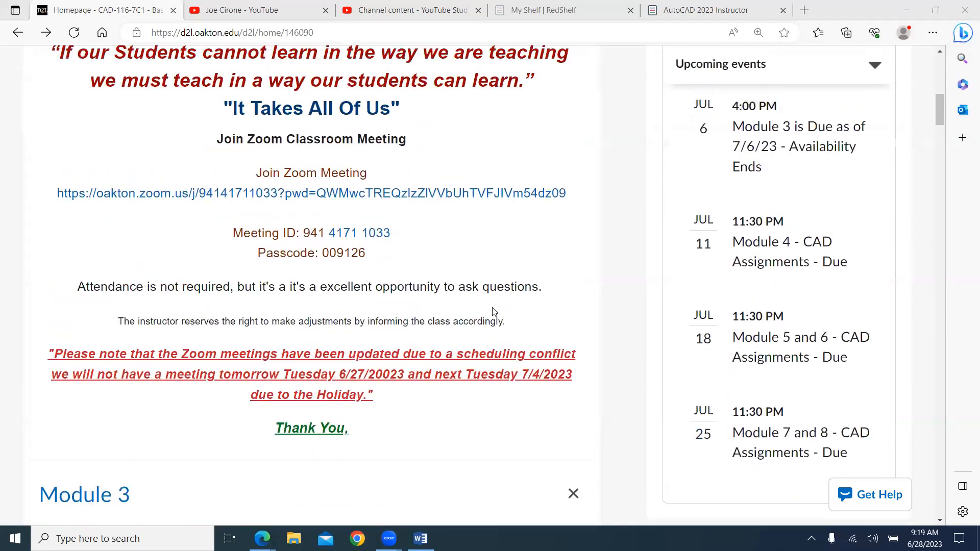
pyautogui.scroll(3)
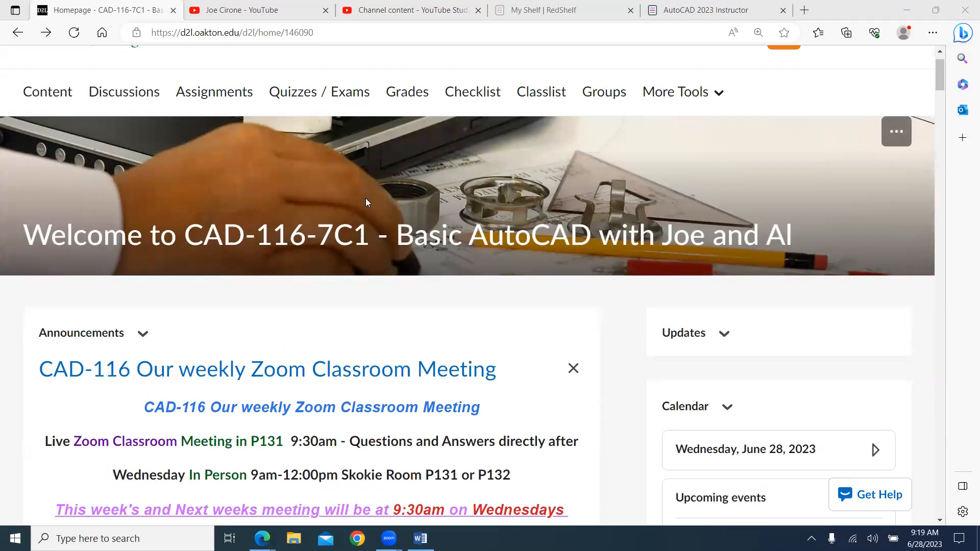
pyautogui.scroll(3)
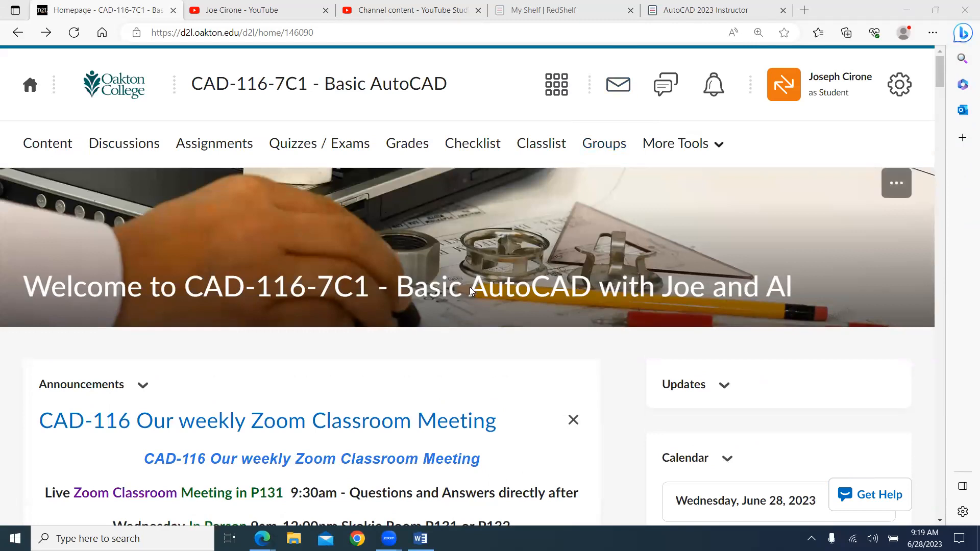
pyautogui.scroll(-3)
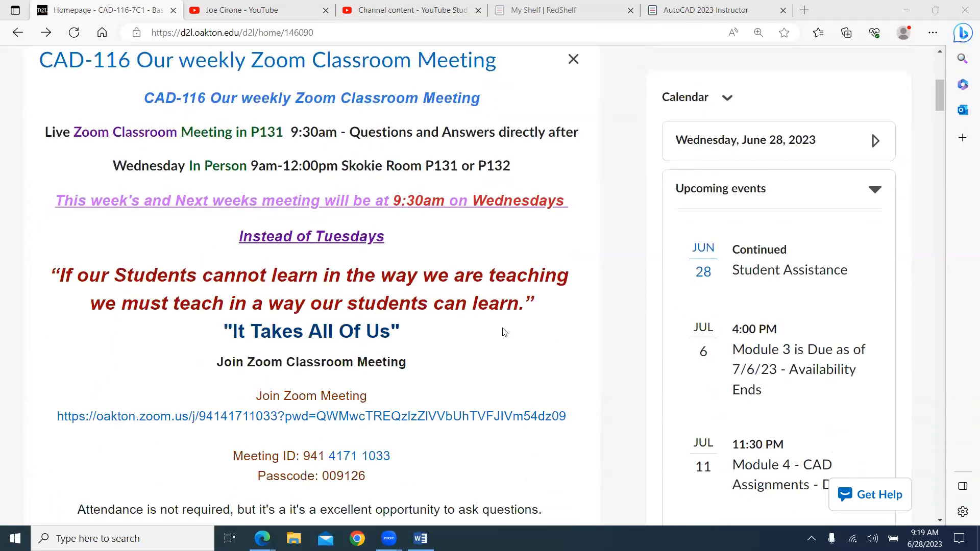
pyautogui.moveTo(619, 214)
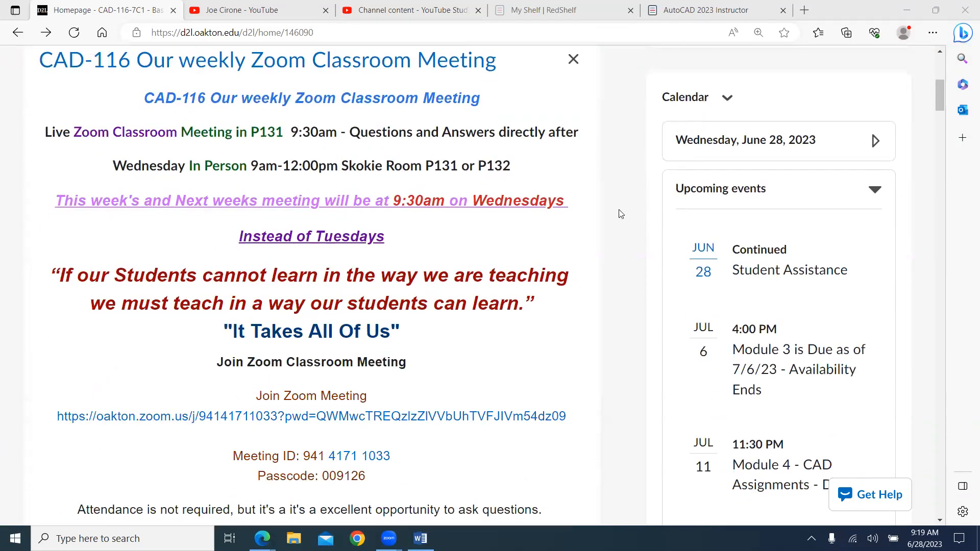
pyautogui.scroll(-3)
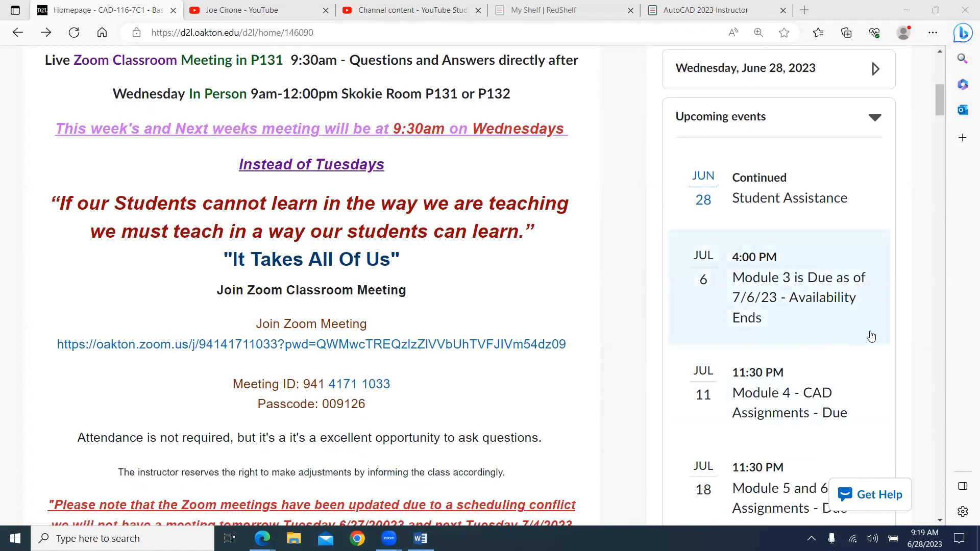
pyautogui.moveTo(872, 334)
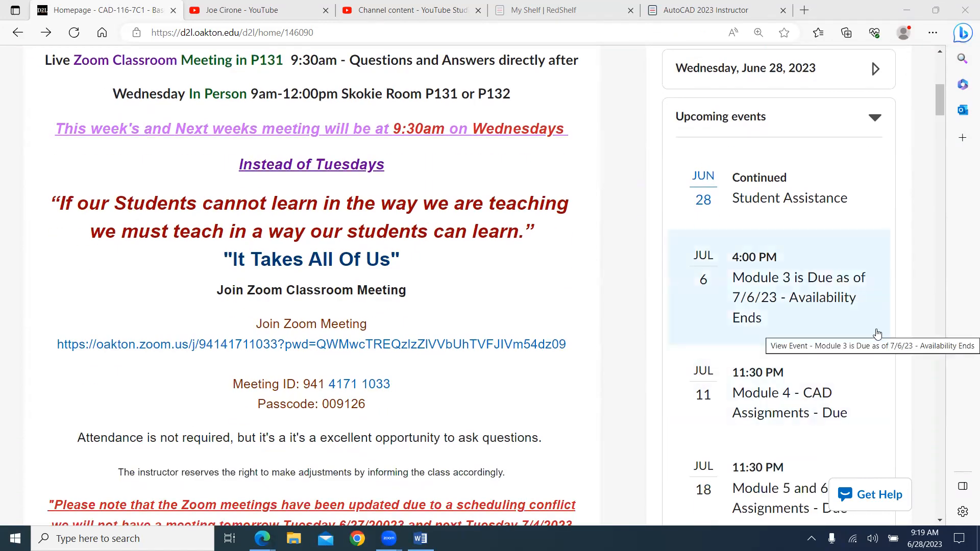
pyautogui.moveTo(868, 317)
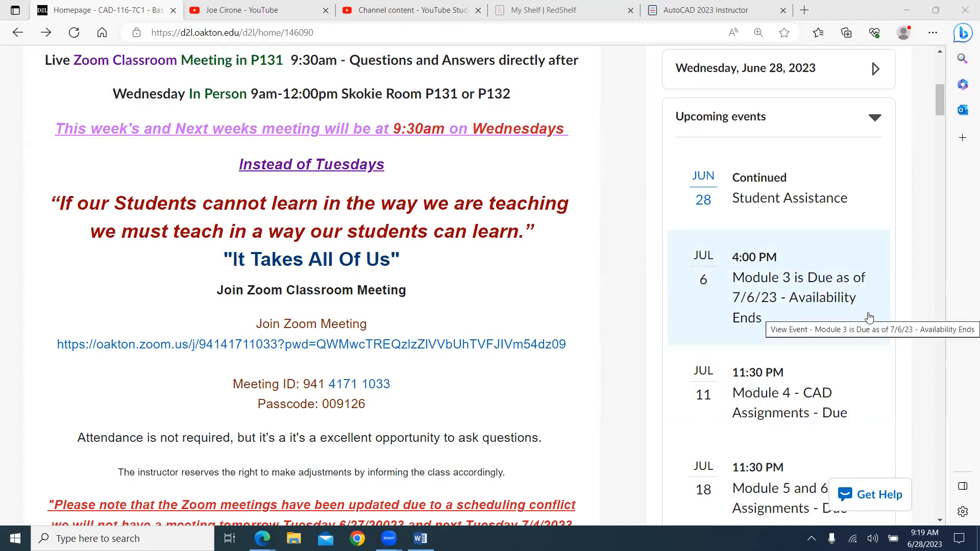
pyautogui.moveTo(846, 320)
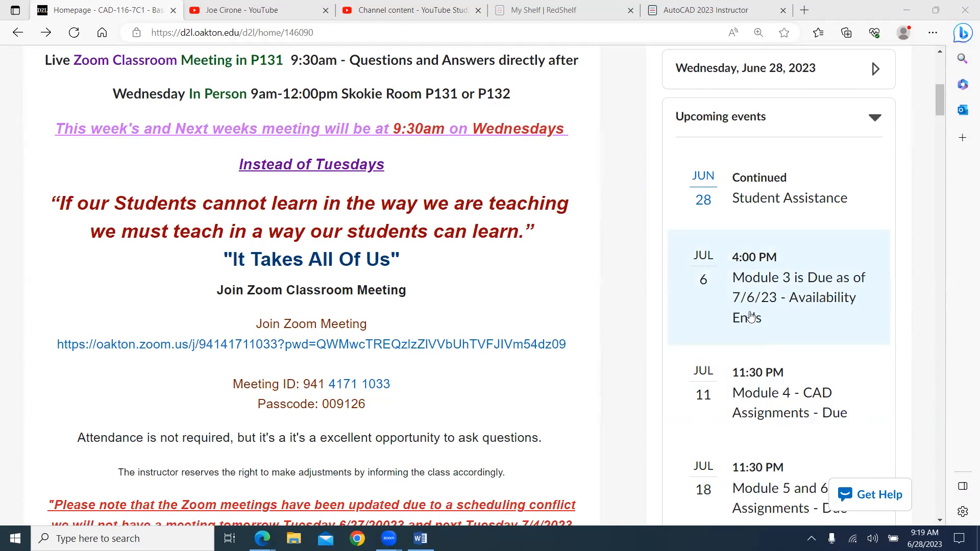
pyautogui.moveTo(537, 319)
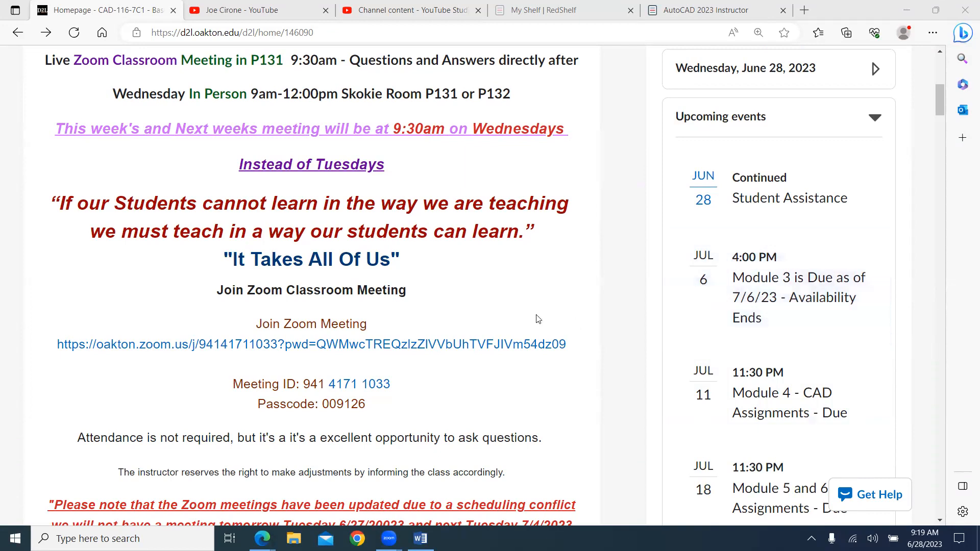
pyautogui.moveTo(429, 322)
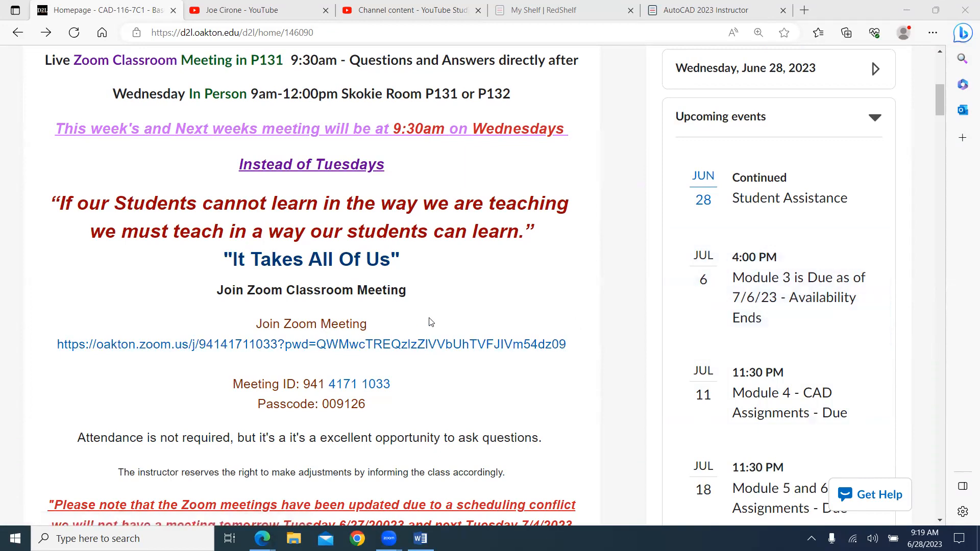
pyautogui.moveTo(442, 334)
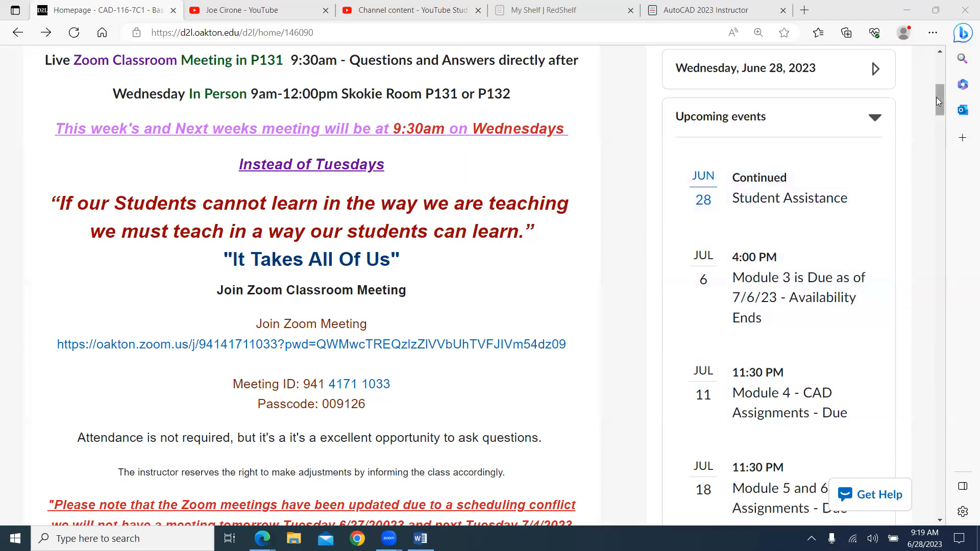
pyautogui.scroll(3)
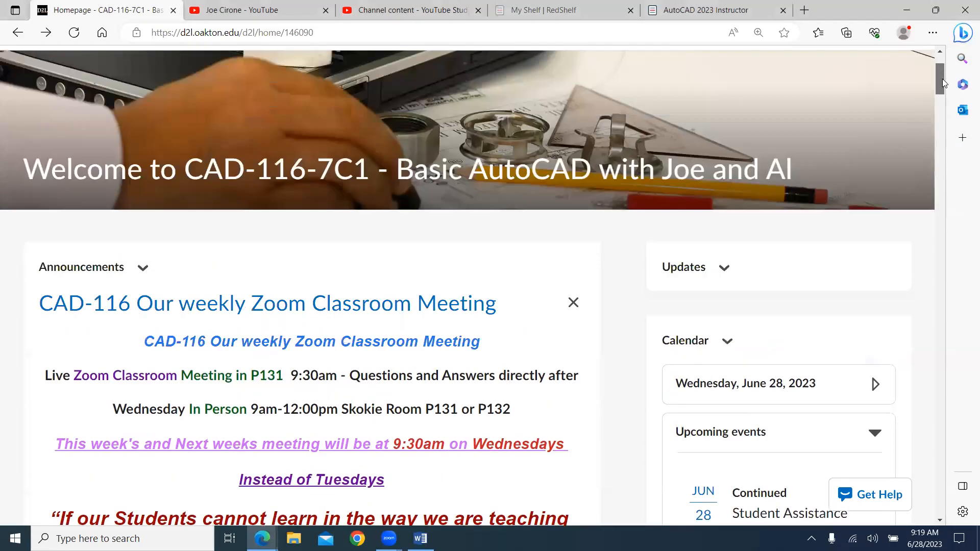
pyautogui.scroll(3)
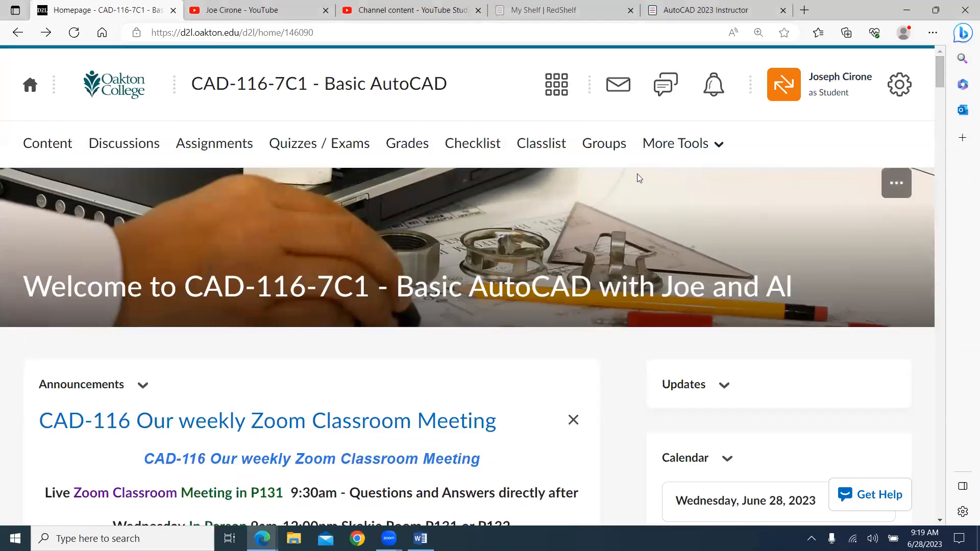
pyautogui.moveTo(182, 190)
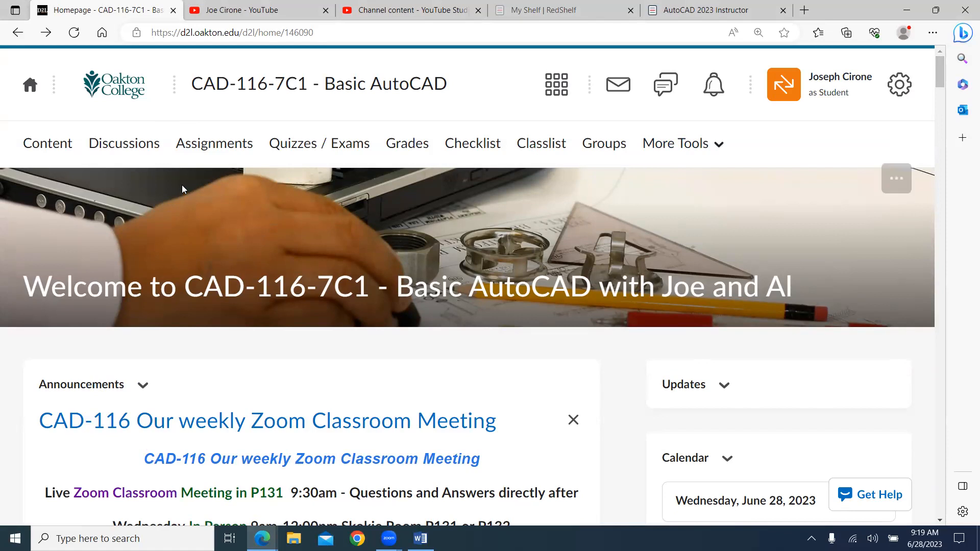
pyautogui.moveTo(286, 116)
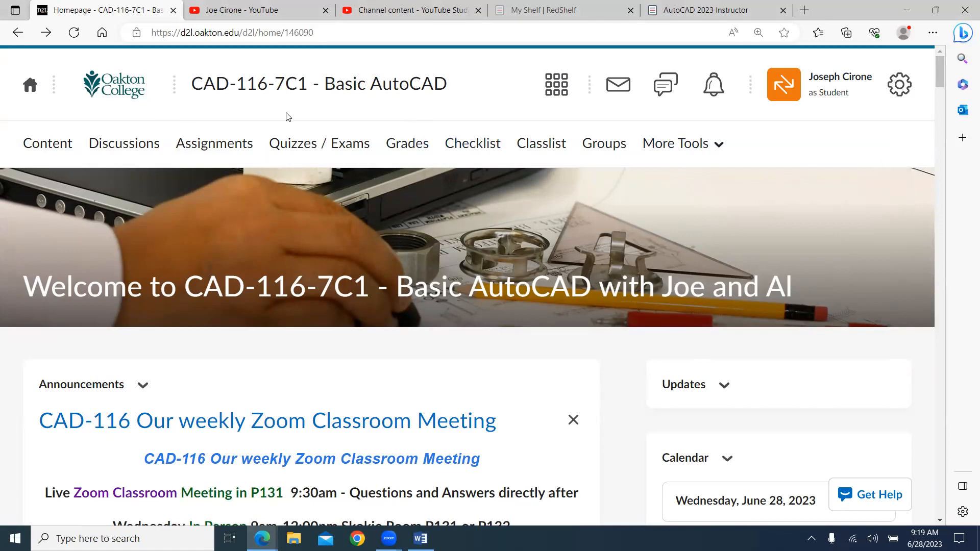
pyautogui.moveTo(66, 127)
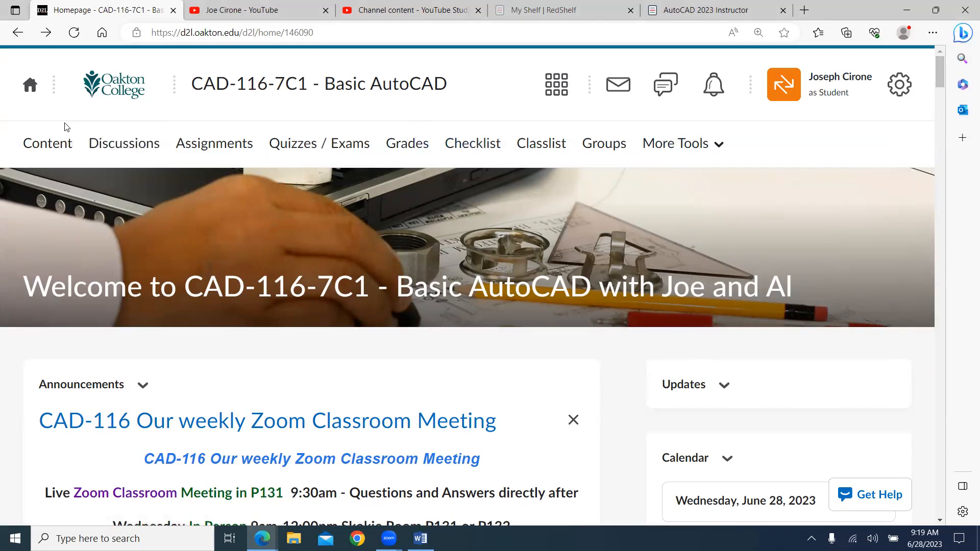
pyautogui.moveTo(65, 246)
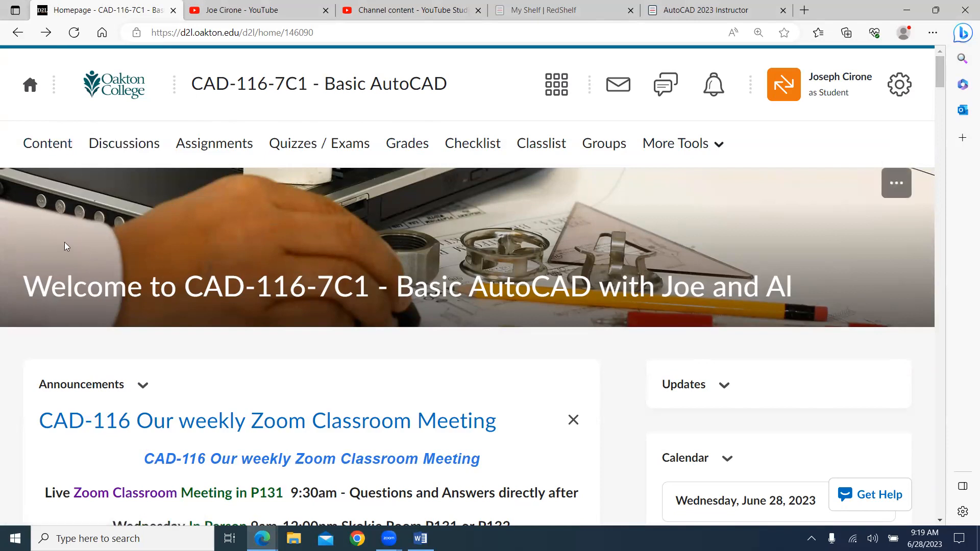
pyautogui.moveTo(47, 143)
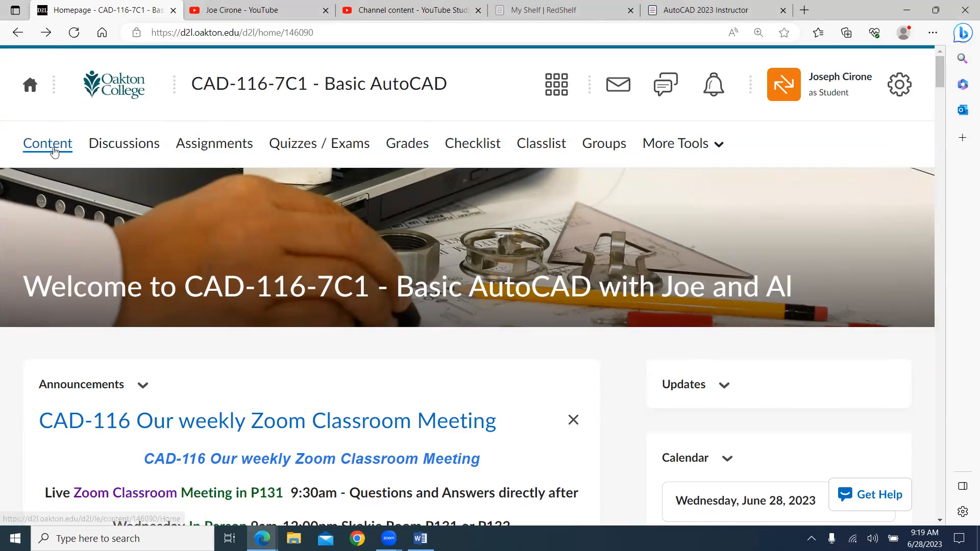
# - Open the course Content and browse the Pre-Test Student Introduction topic
pyautogui.click(47, 143)
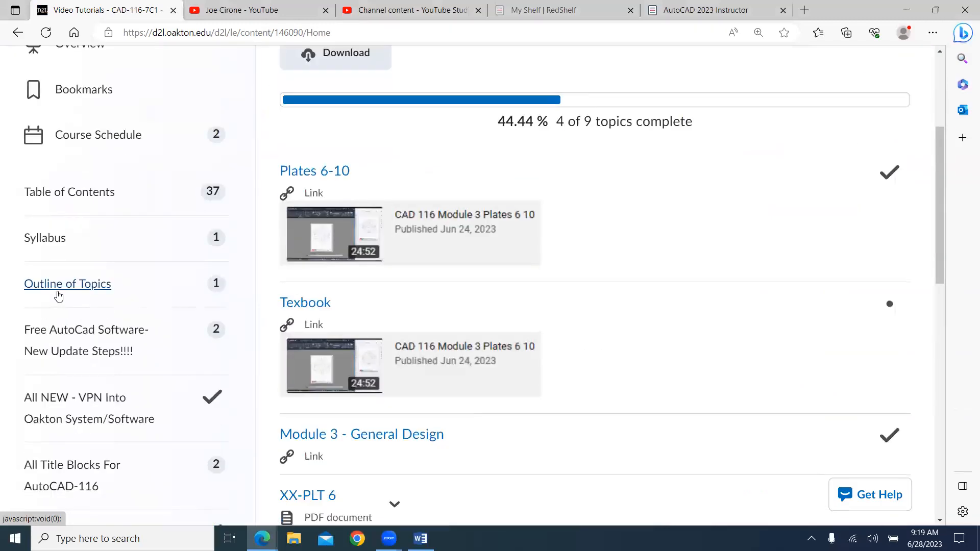
pyautogui.scroll(-3)
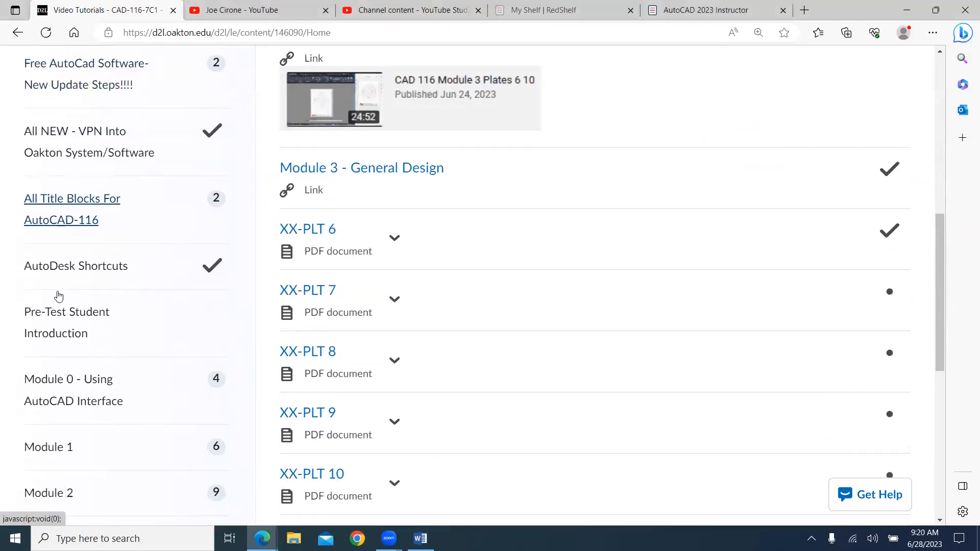
pyautogui.click(67, 312)
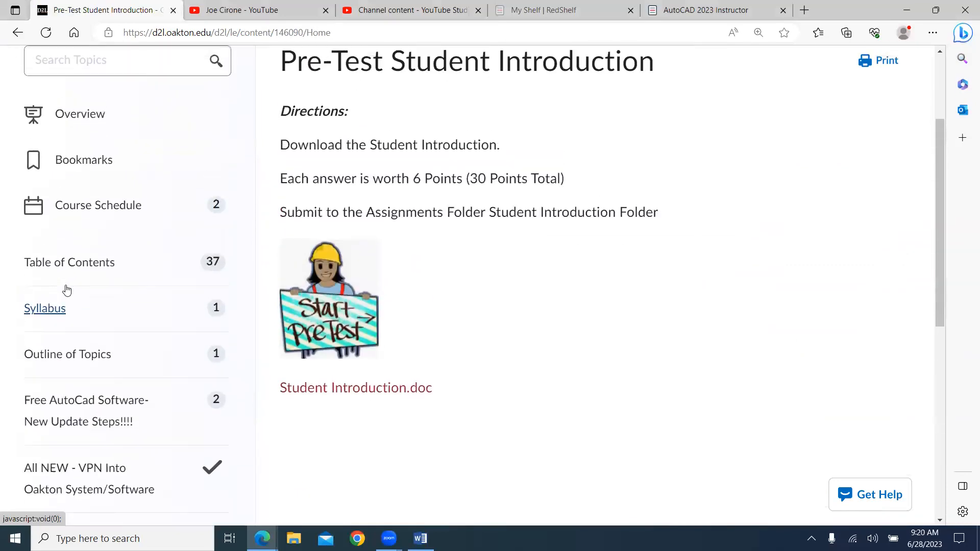
pyautogui.moveTo(436, 273)
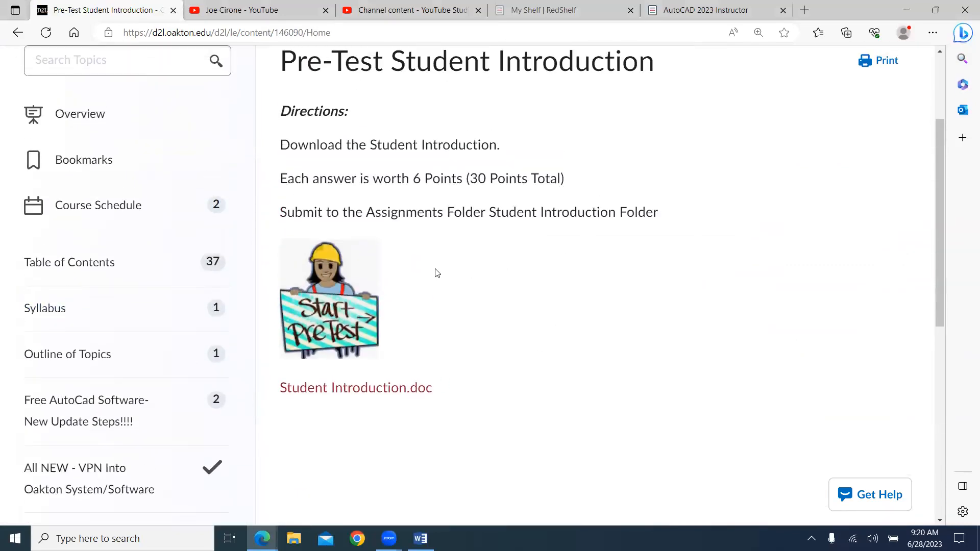
pyautogui.scroll(-3)
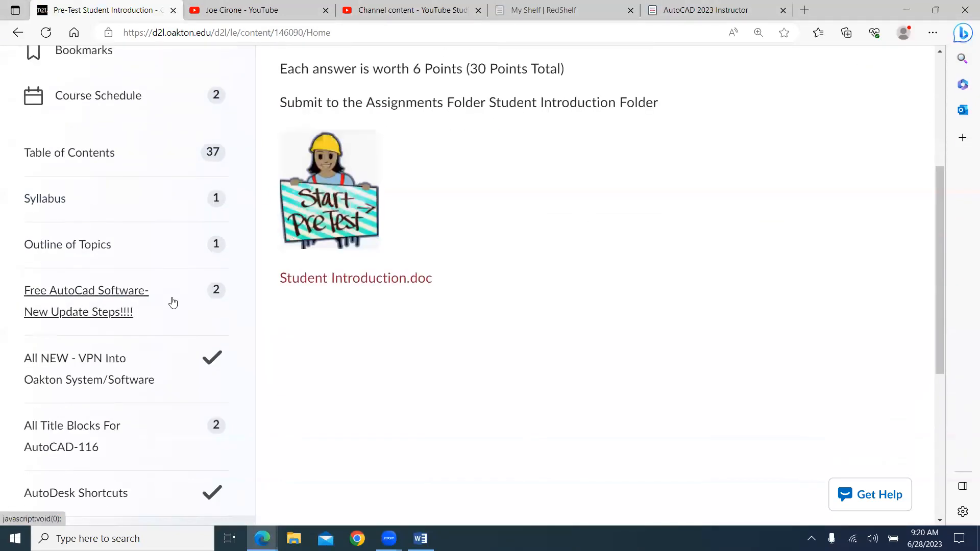
pyautogui.scroll(-3)
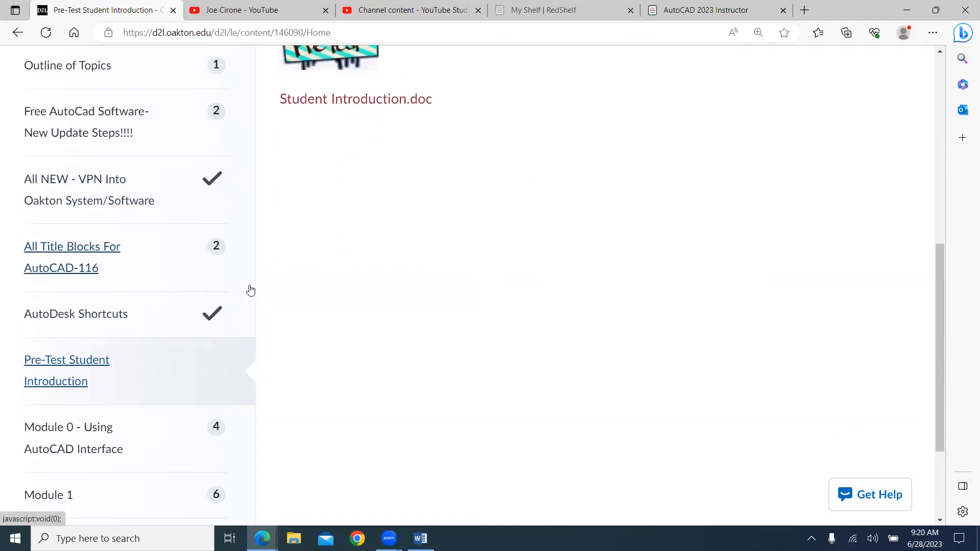
# - Open and scroll through the Module 0 - Using AutoCAD Interface topic
pyautogui.click(68, 427)
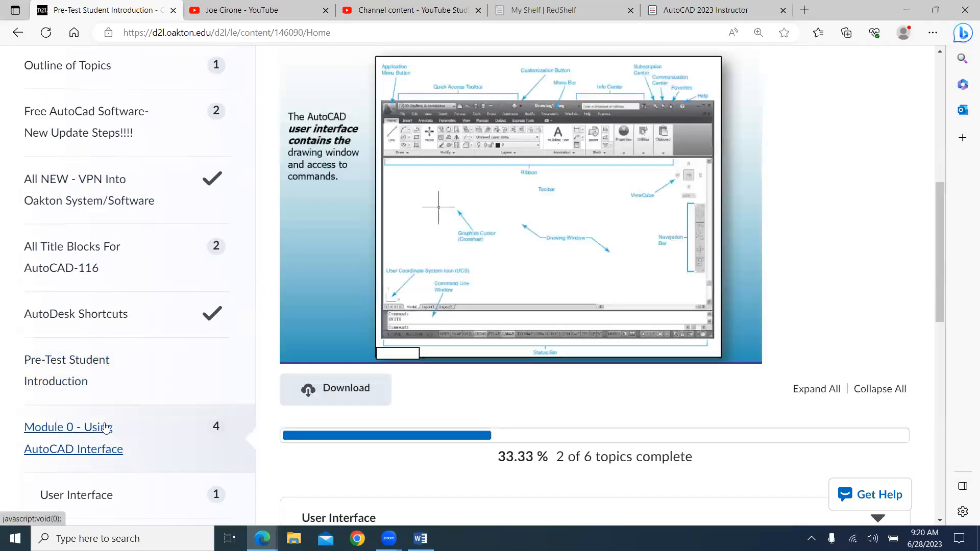
pyautogui.click(68, 427)
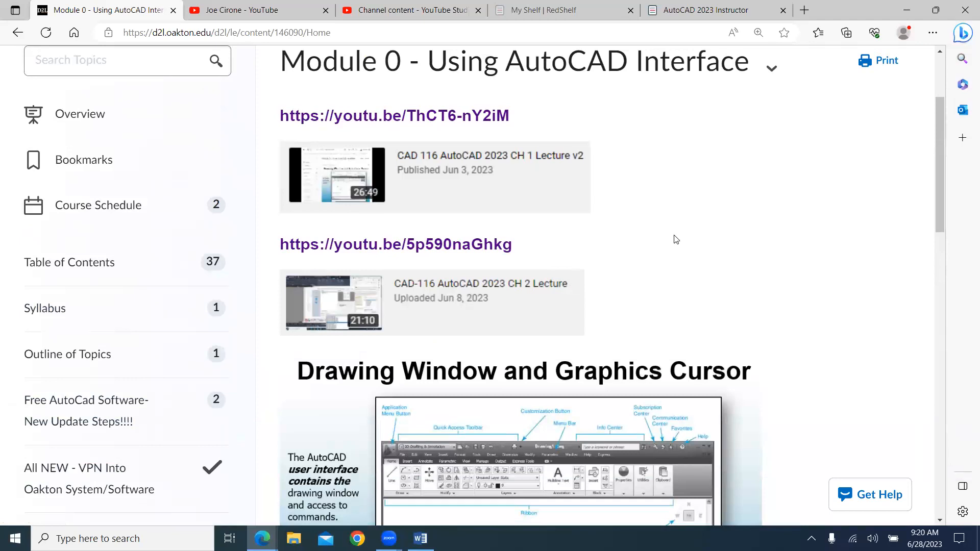
pyautogui.scroll(-3)
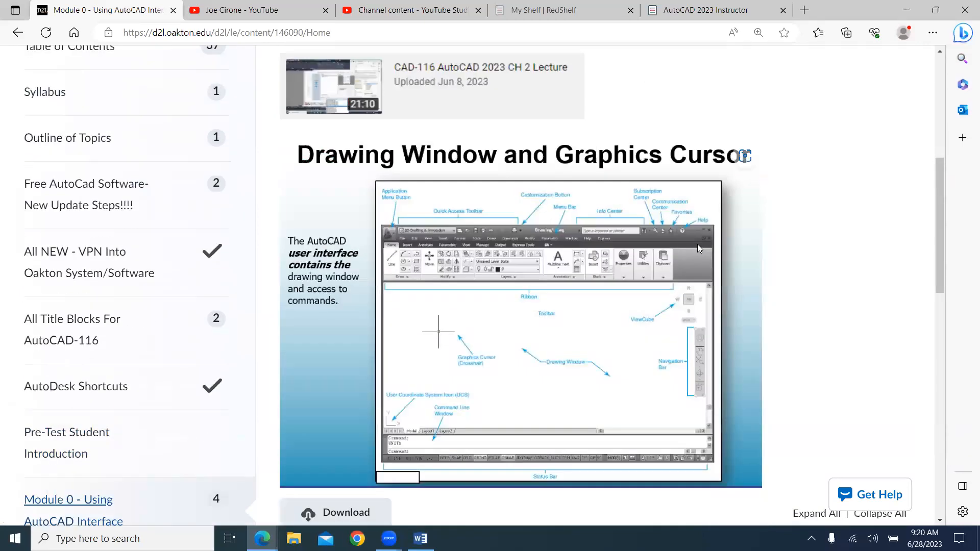
pyautogui.scroll(-3)
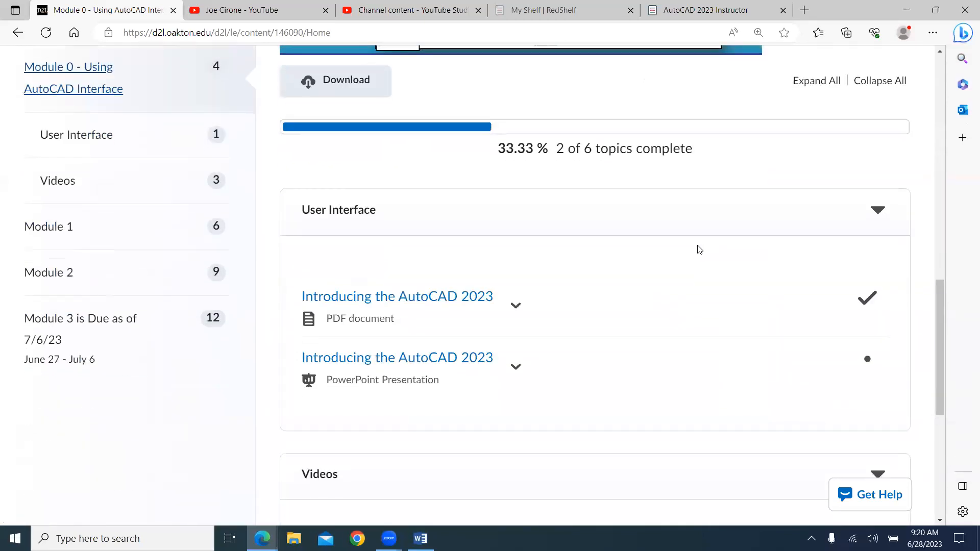
pyautogui.scroll(3)
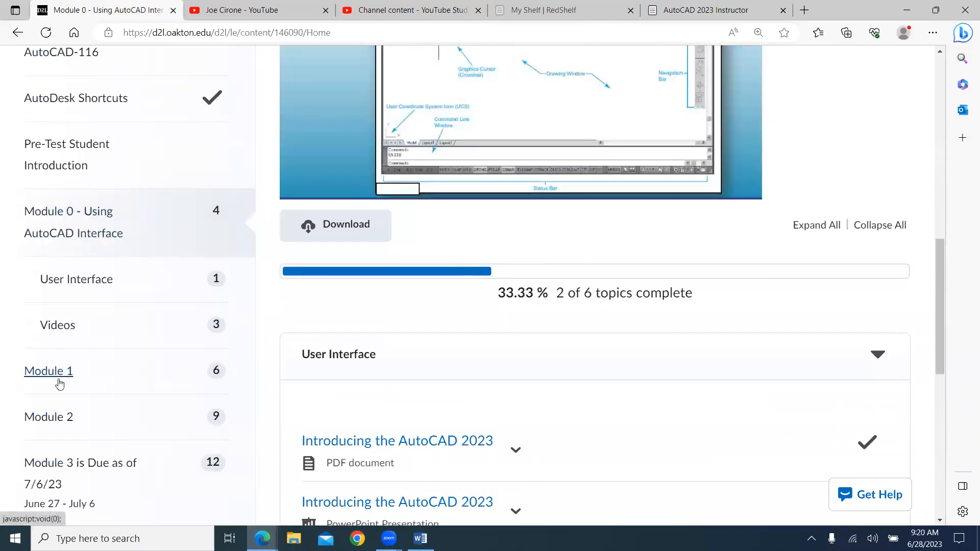
# - Open Module 1 and scroll through its learning objectives and five lab drawings
pyautogui.click(48, 370)
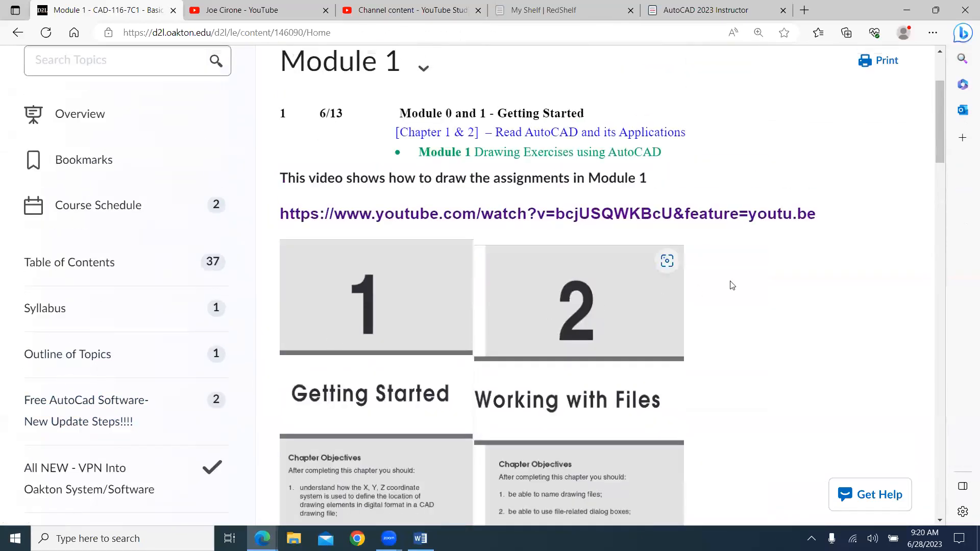
pyautogui.moveTo(773, 283)
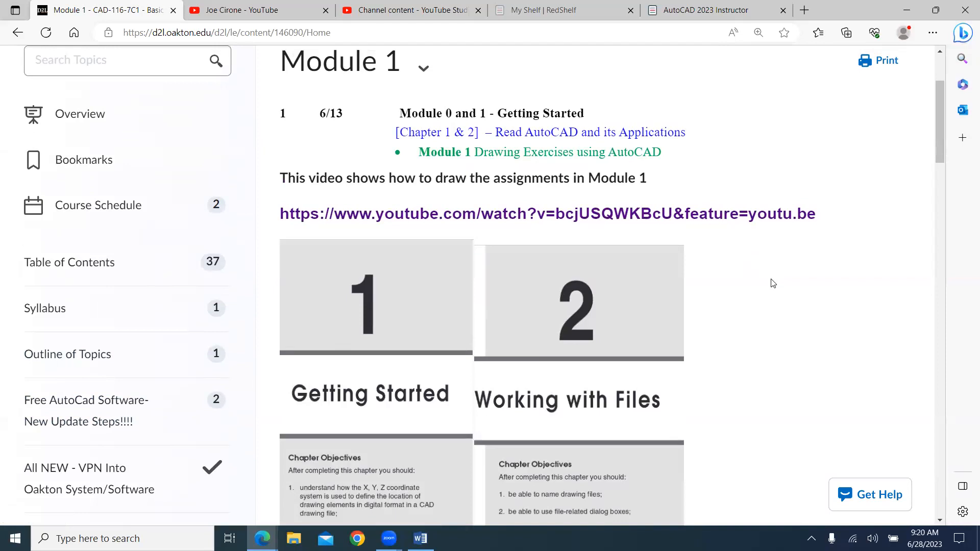
pyautogui.scroll(-3)
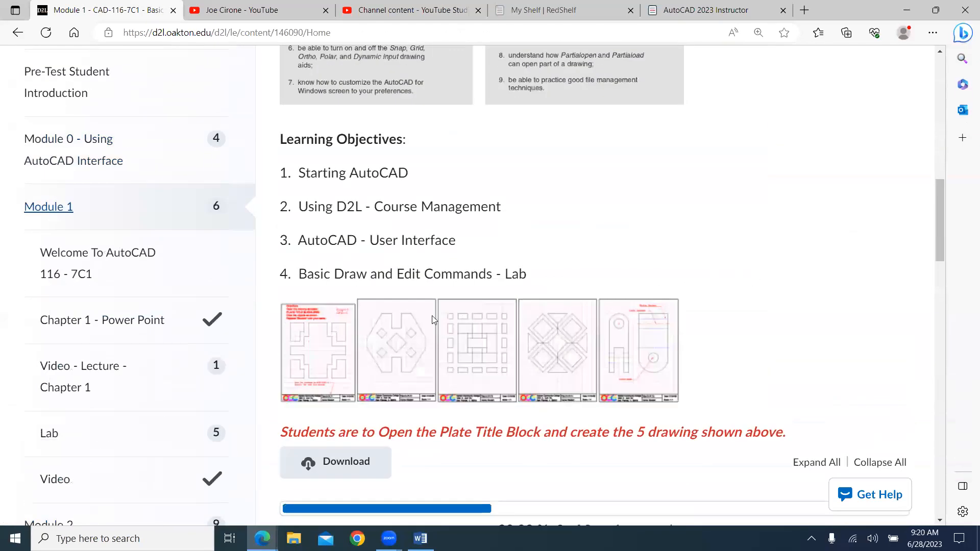
pyautogui.moveTo(629, 356)
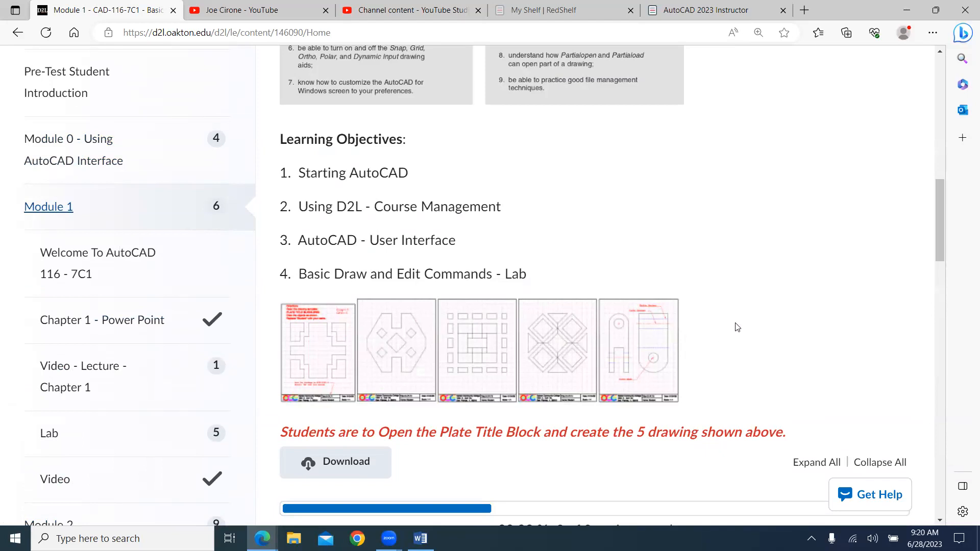
pyautogui.scroll(-3)
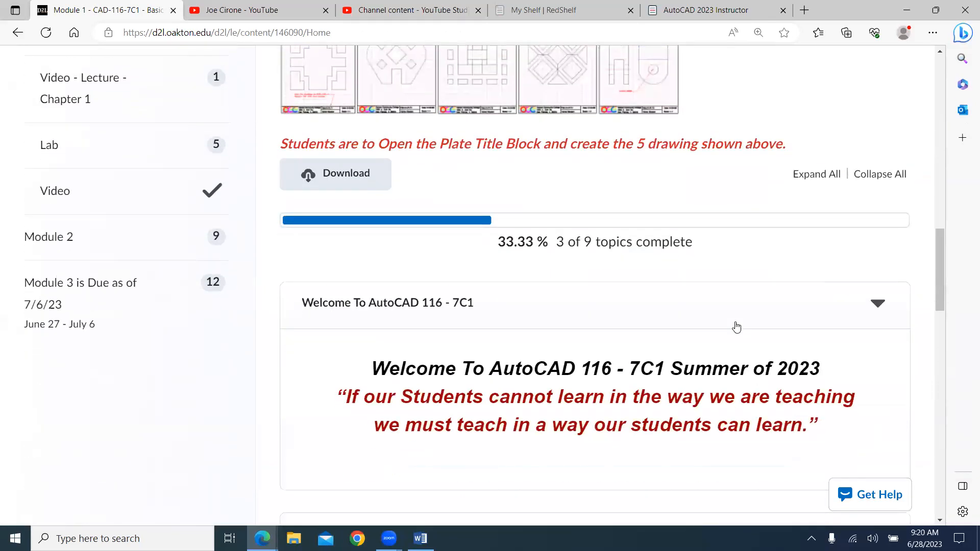
pyautogui.scroll(3)
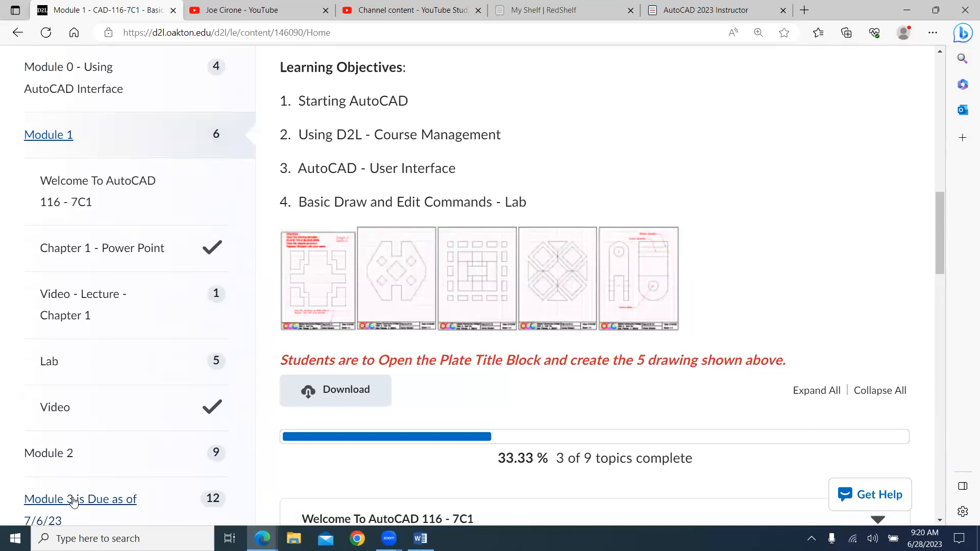
# - Open the 'Module 3 is Due as of 7/6/23' page and scroll down to Video Tutorials
pyautogui.click(77, 499)
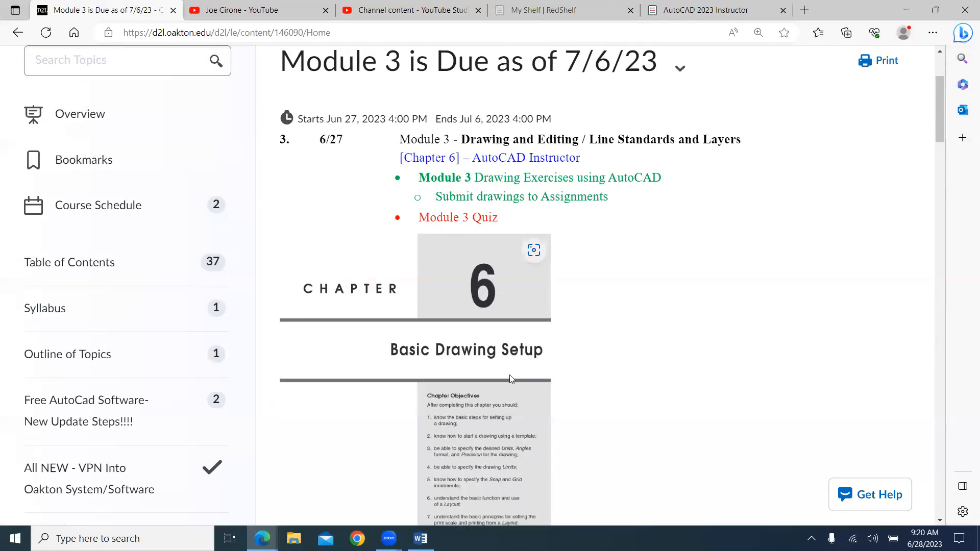
pyautogui.moveTo(443, 163)
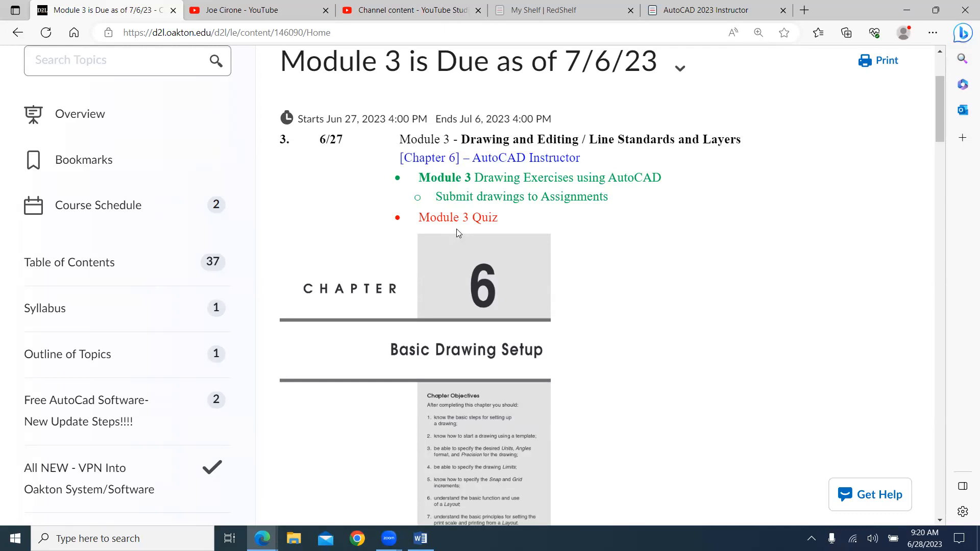
pyautogui.moveTo(425, 196)
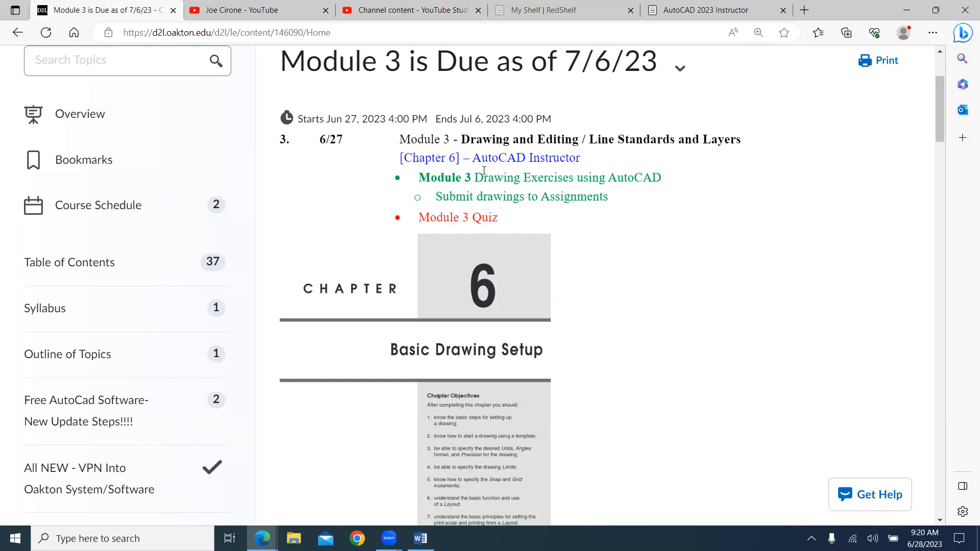
pyautogui.moveTo(473, 368)
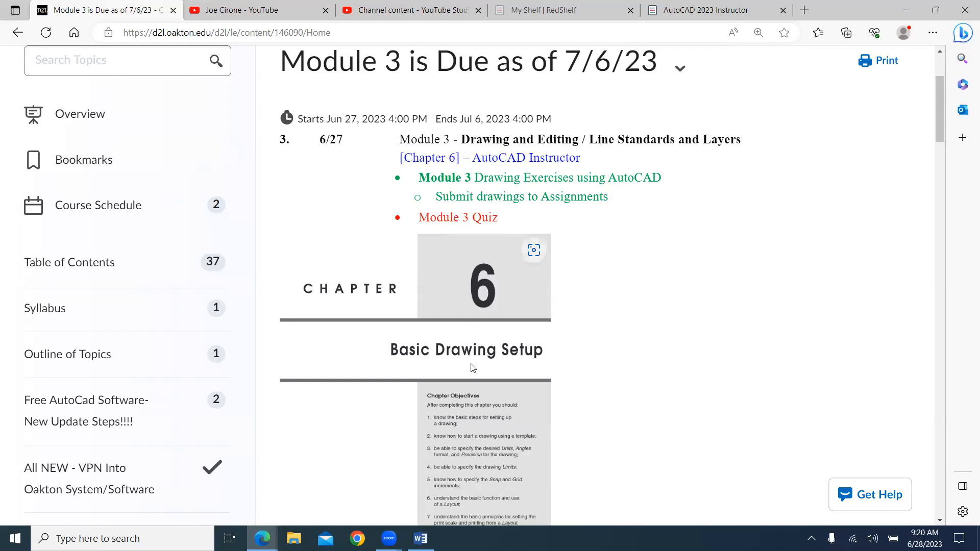
pyautogui.scroll(-3)
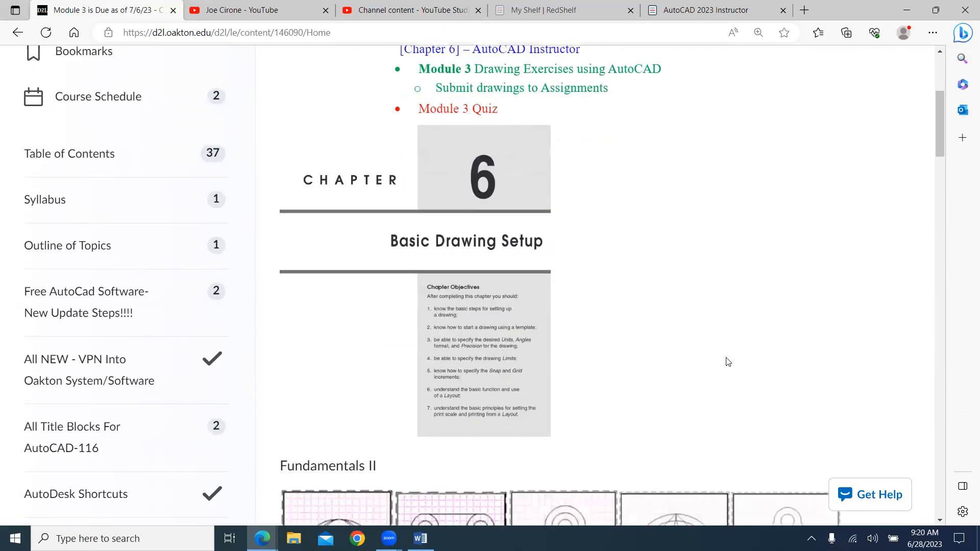
pyautogui.scroll(-3)
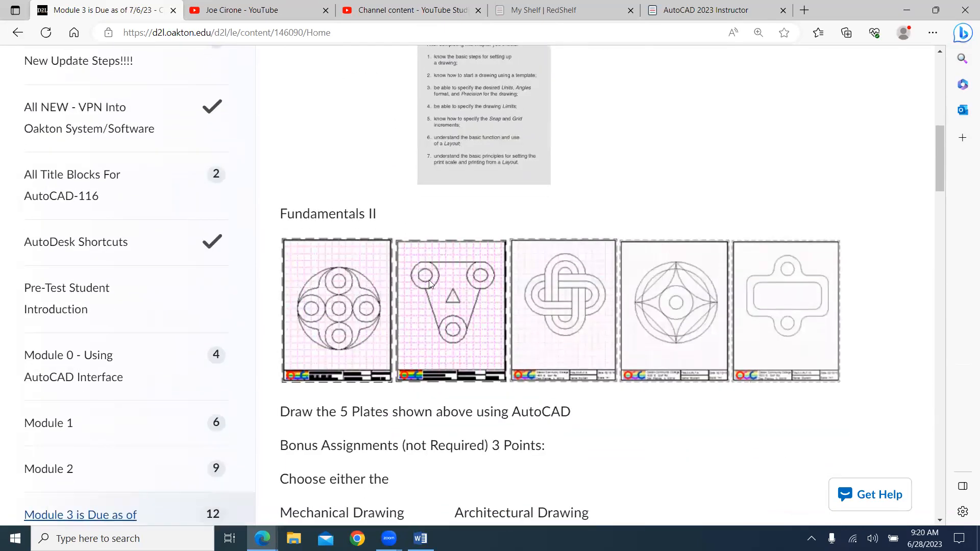
pyautogui.moveTo(789, 281)
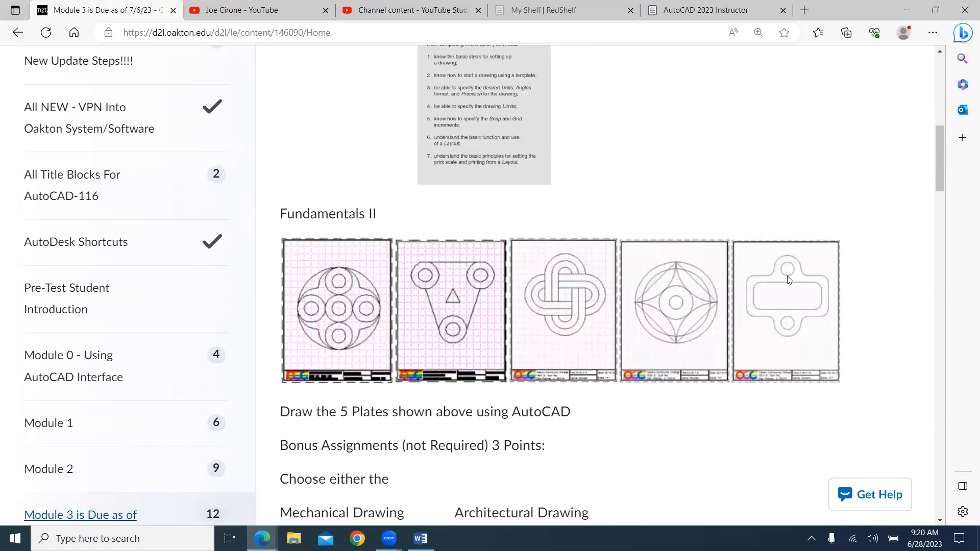
pyautogui.moveTo(615, 369)
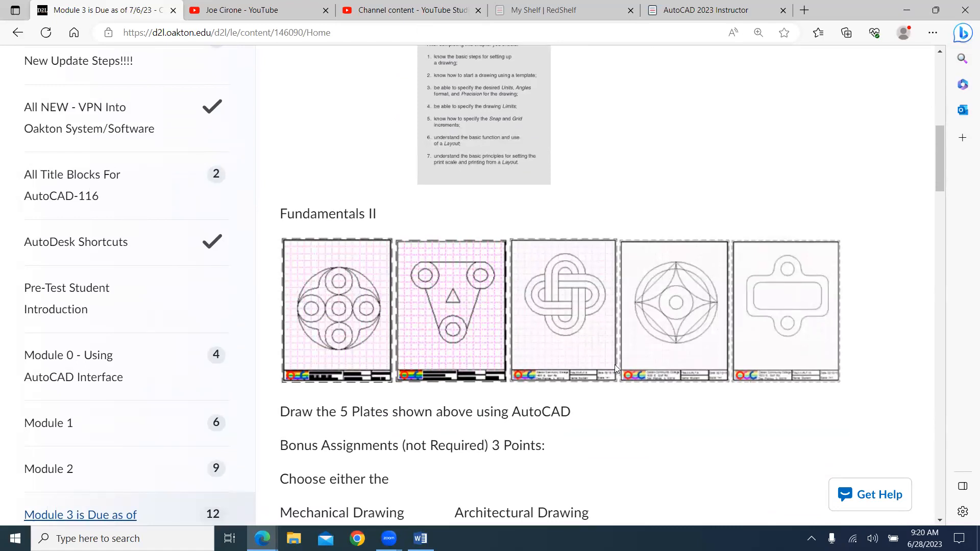
pyautogui.scroll(-3)
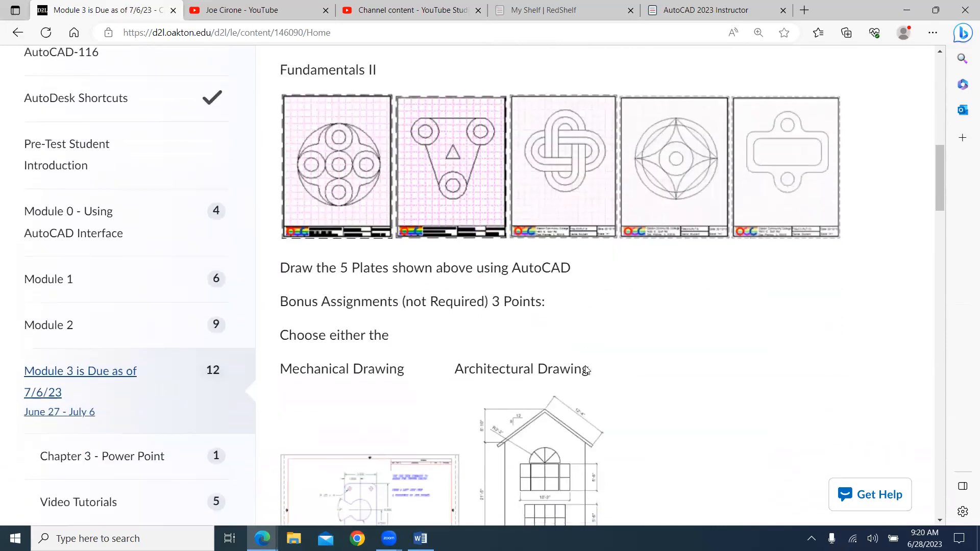
pyautogui.scroll(-3)
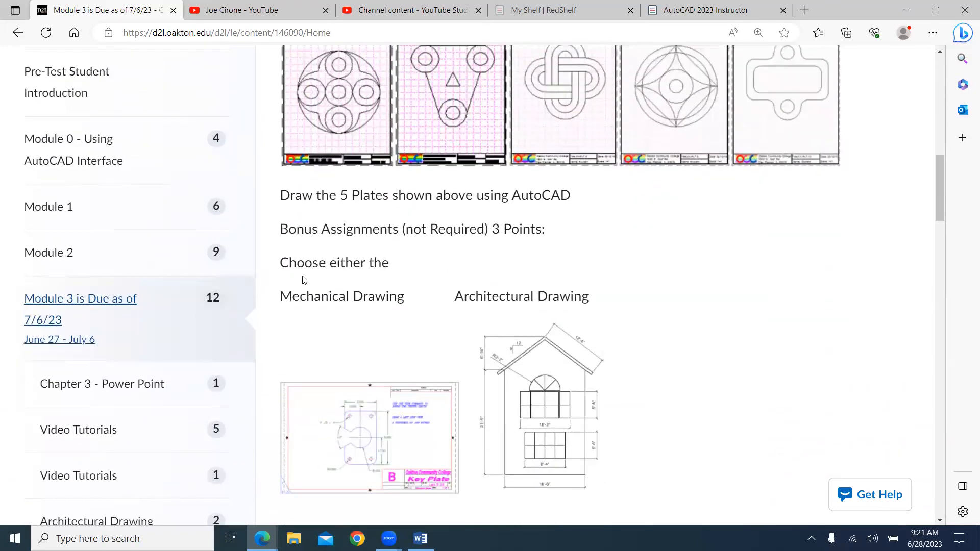
pyautogui.scroll(-3)
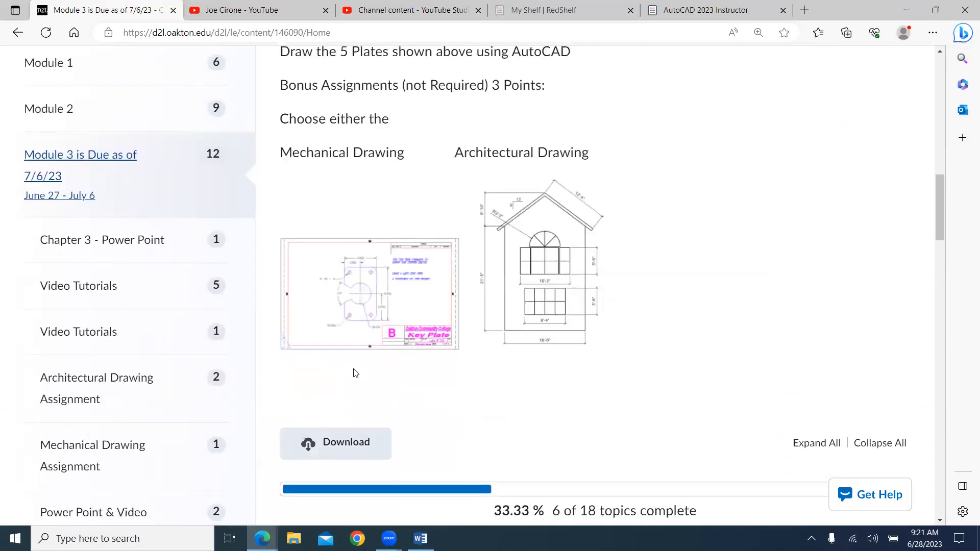
pyautogui.moveTo(415, 352)
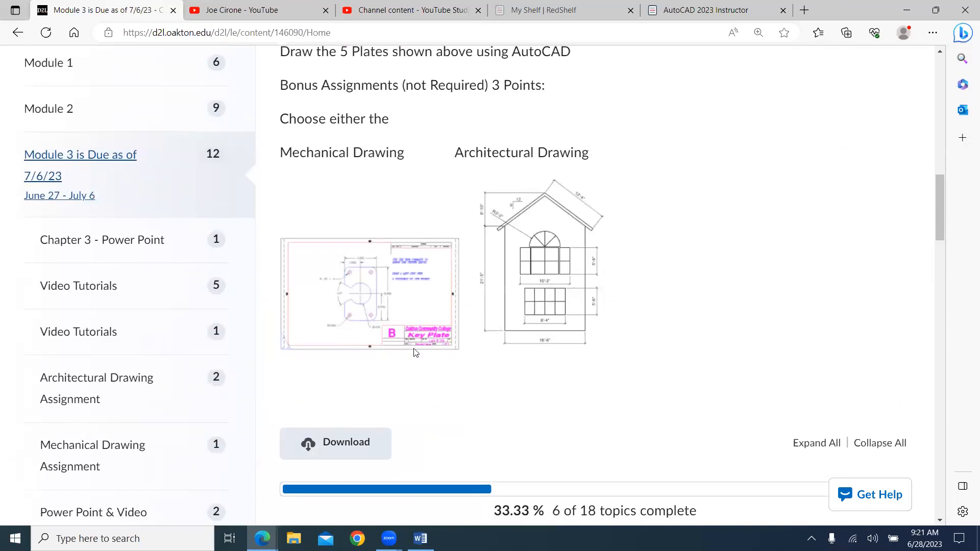
pyautogui.moveTo(570, 351)
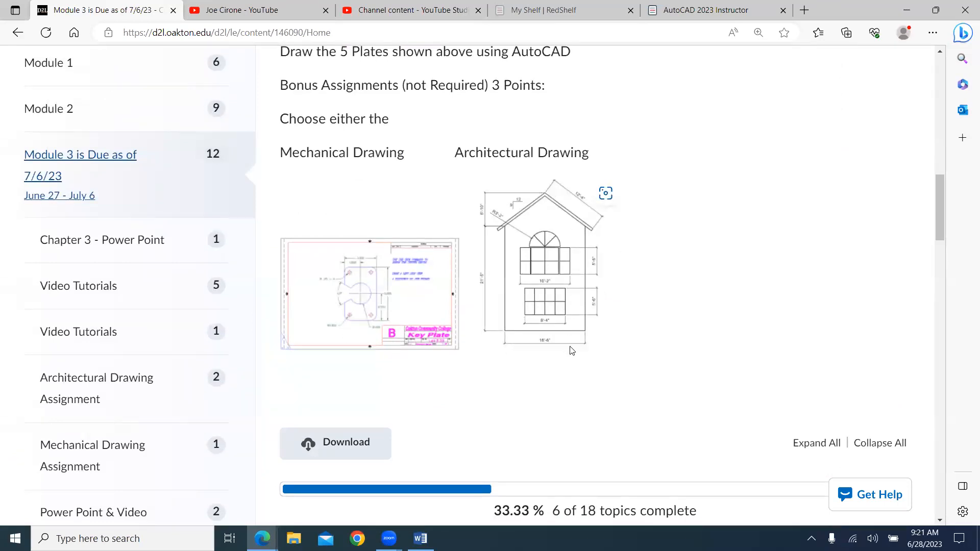
pyautogui.scroll(-3)
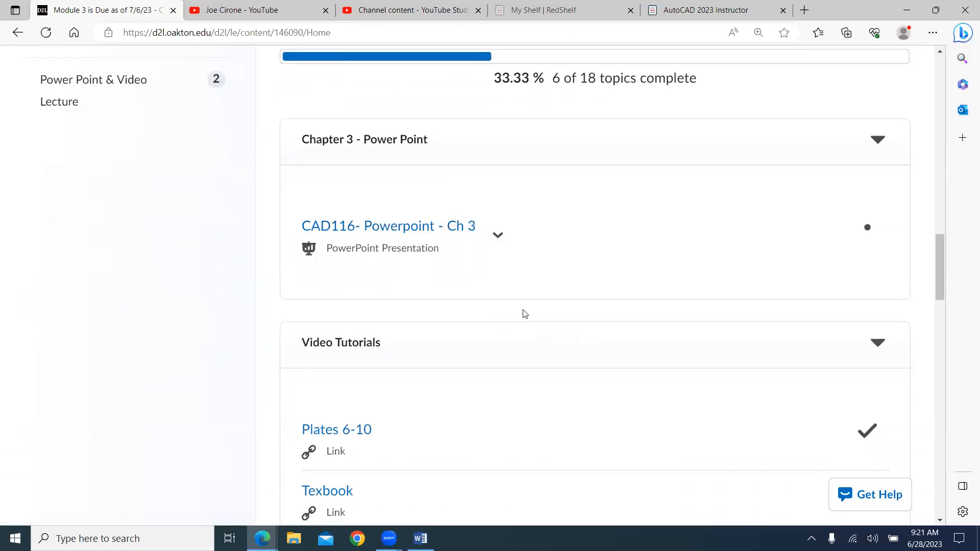
pyautogui.scroll(-3)
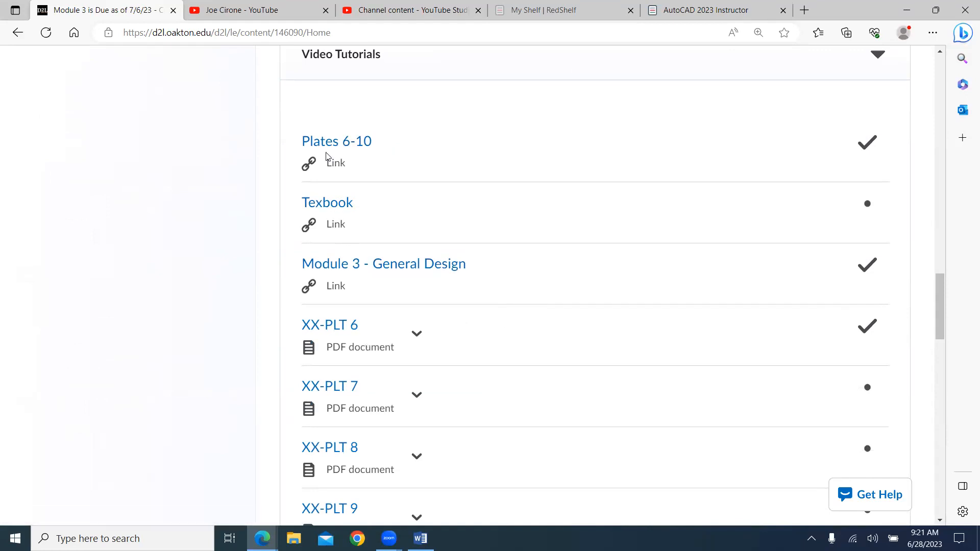
# - Watch the Plates 6-10 YouTube tutorial full screen, skipping ahead, then close it
pyautogui.click(336, 140)
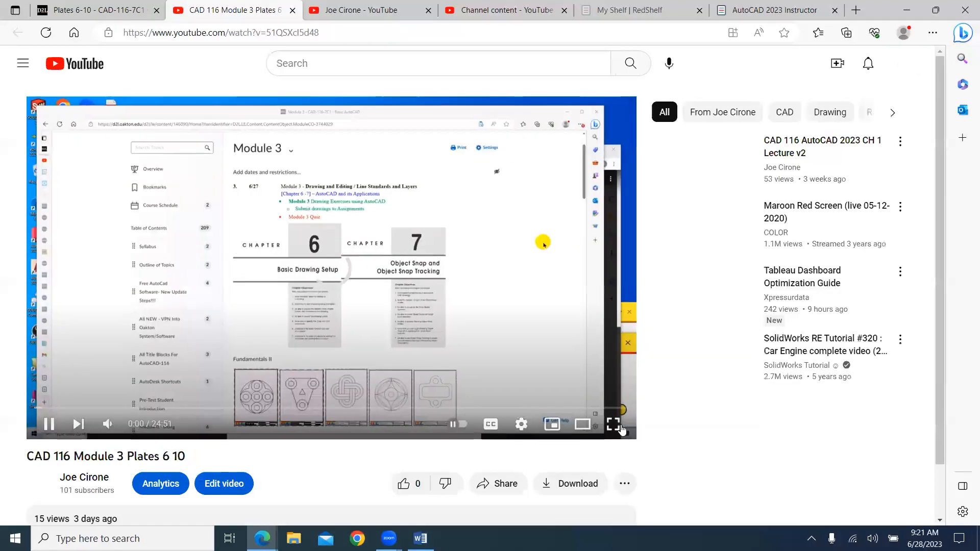
pyautogui.click(612, 424)
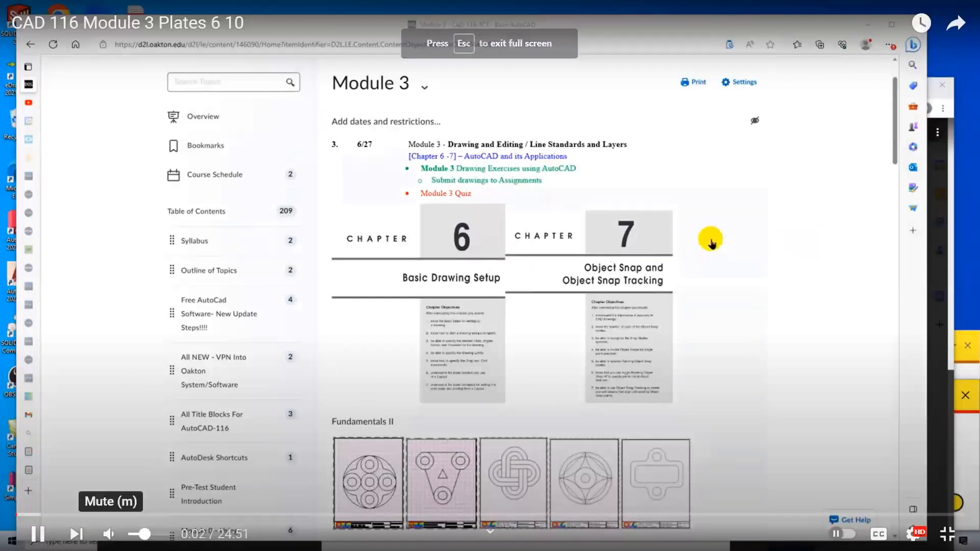
pyautogui.moveTo(543, 193)
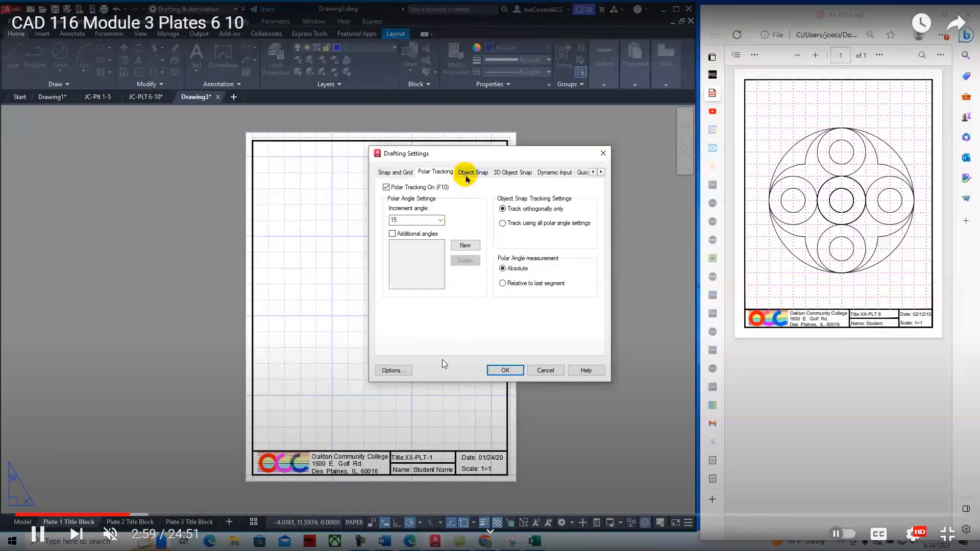
pyautogui.click(473, 172)
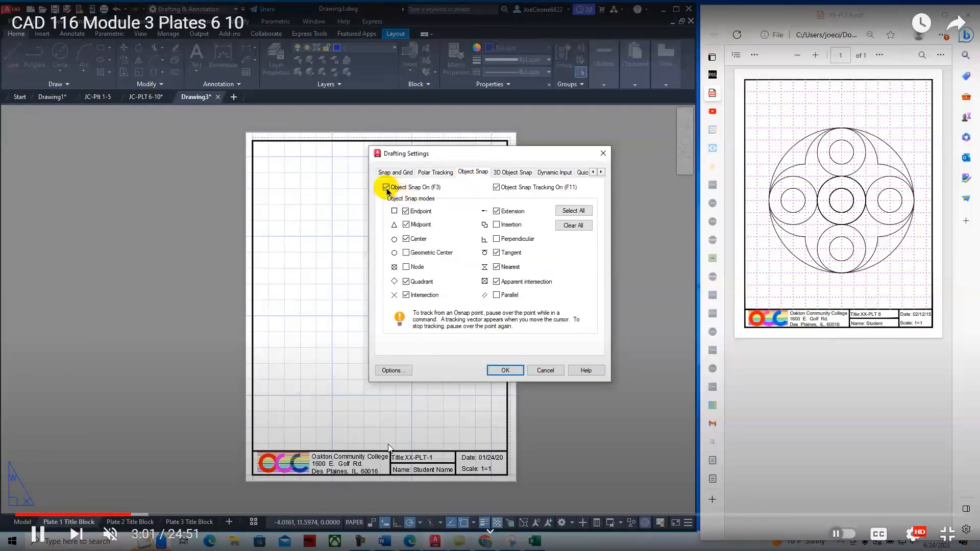
pyautogui.click(387, 187)
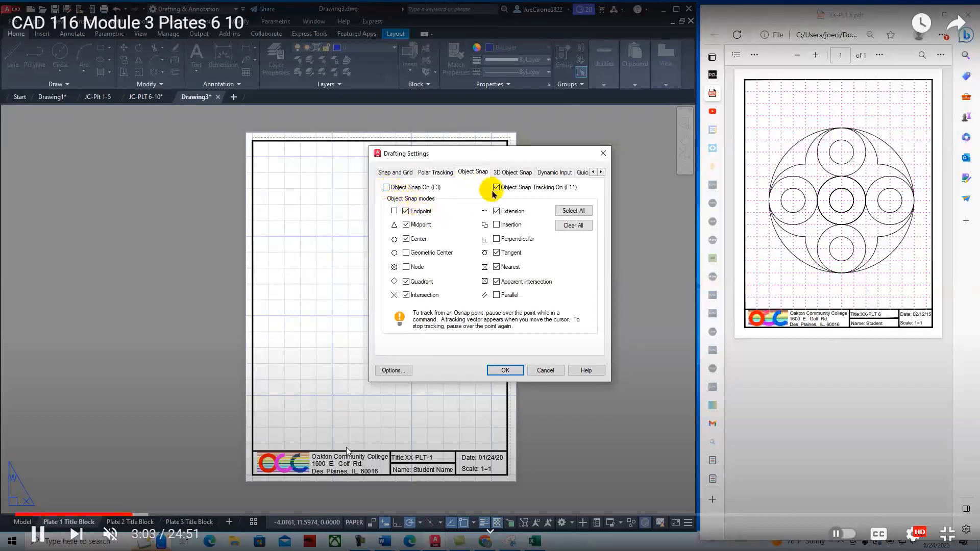
pyautogui.click(495, 187)
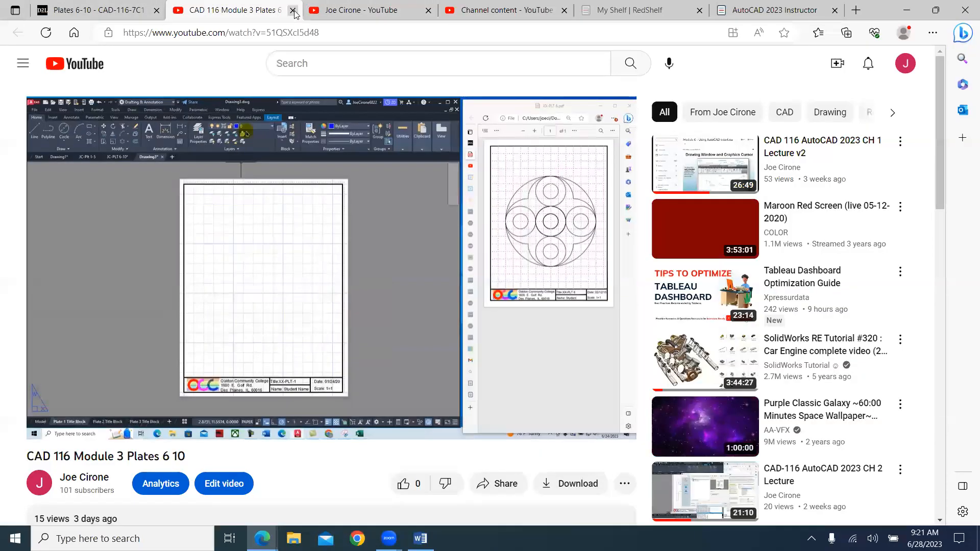
pyautogui.click(293, 10)
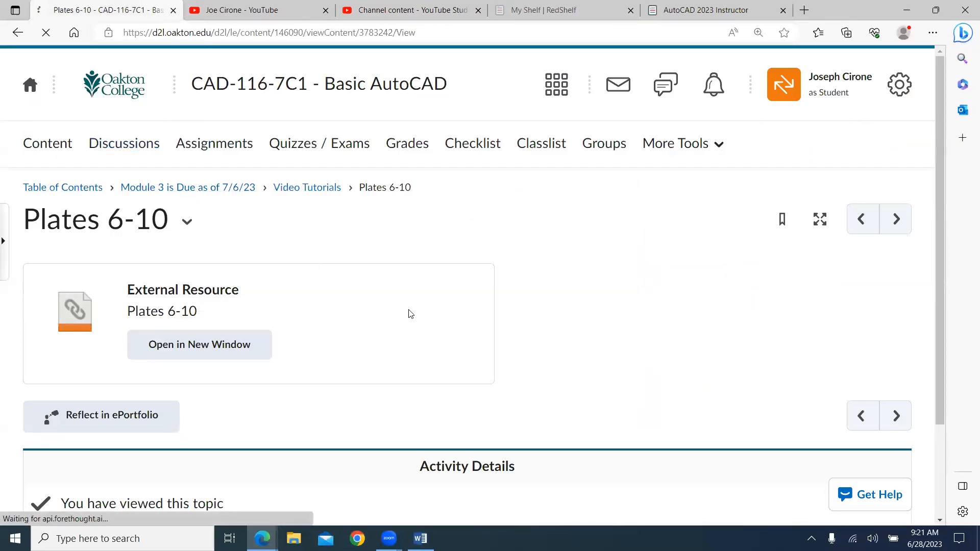
# - Use the Module 3 breadcrumb and scroll to the Fundamentals II plate images
pyautogui.click(187, 186)
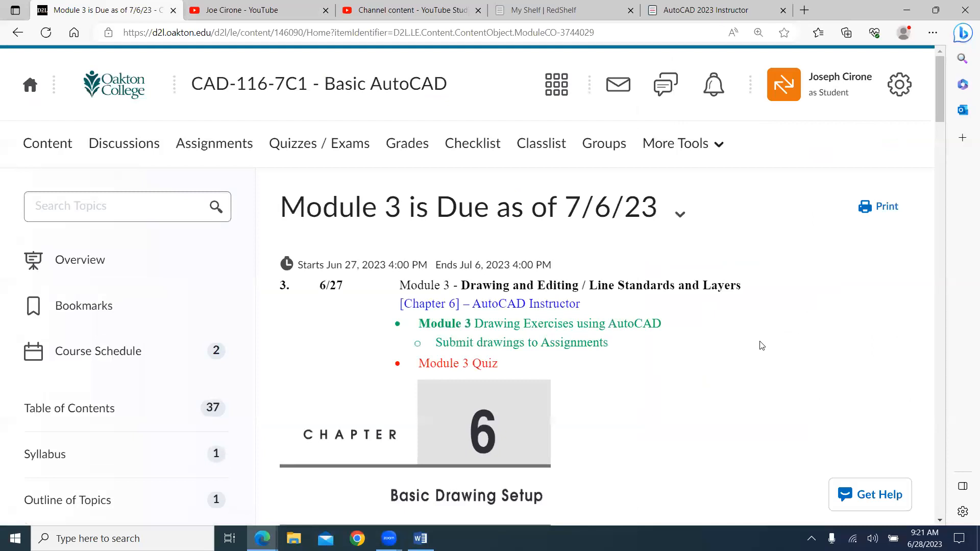
pyautogui.scroll(-3)
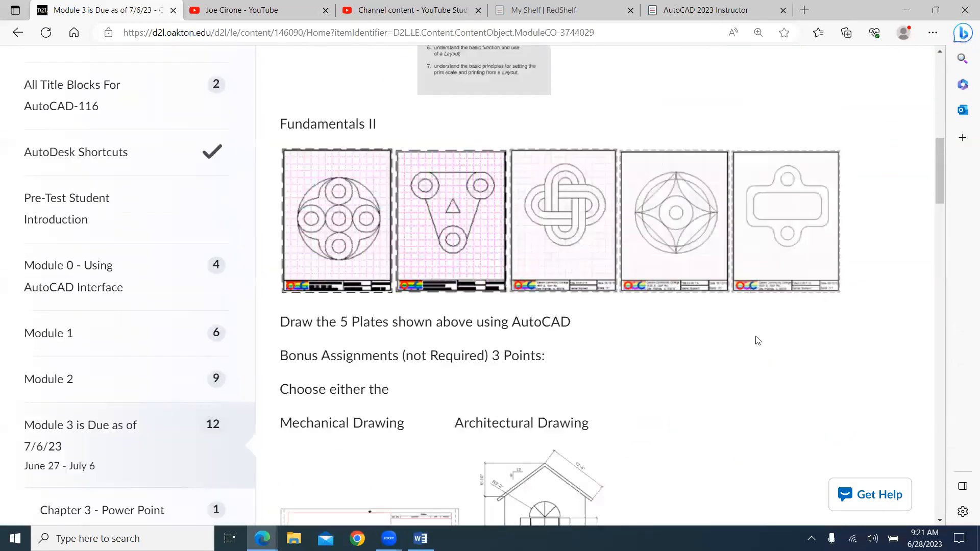
pyautogui.scroll(-3)
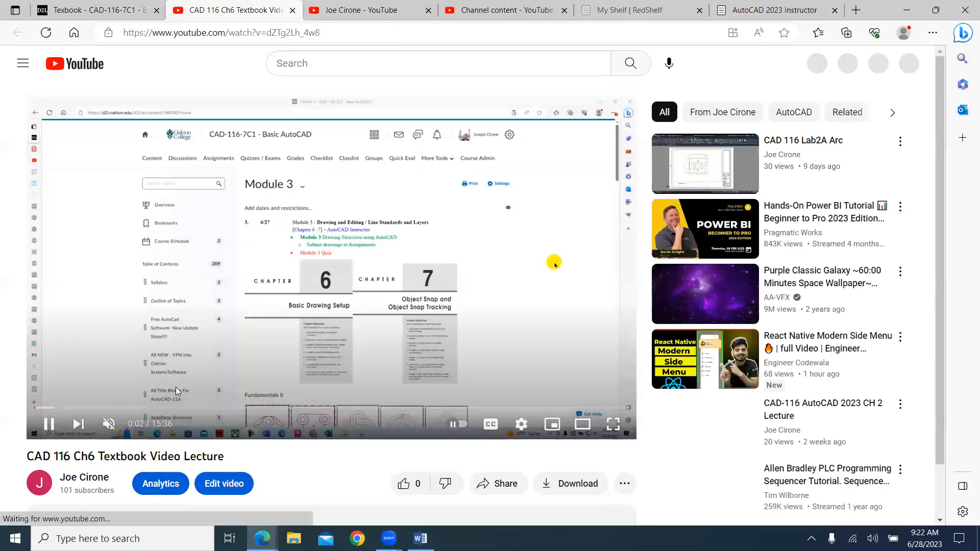
# - Skip through the Ch6 Textbook Video Lecture to about 13:35, then return to the D2L Texbook page
pyautogui.click(86, 409)
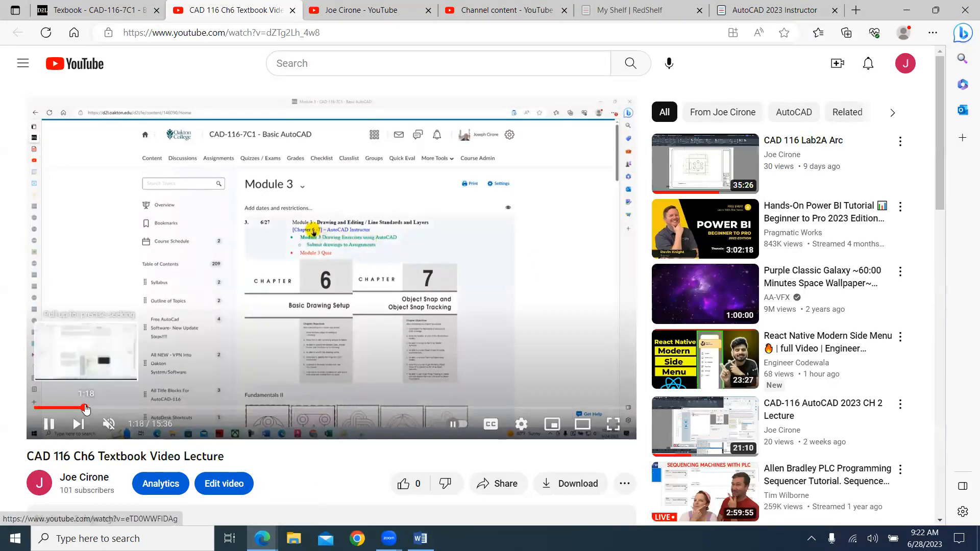
pyautogui.click(86, 408)
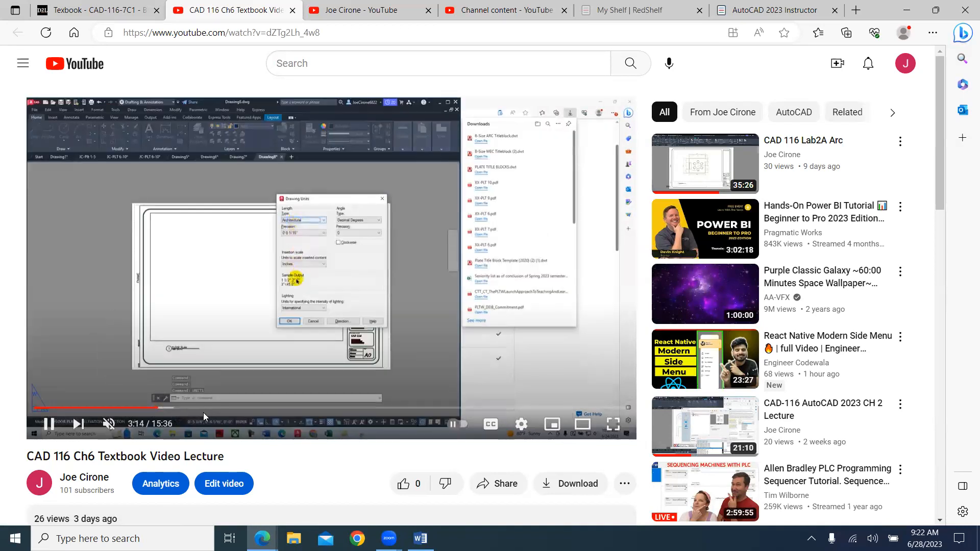
pyautogui.click(206, 407)
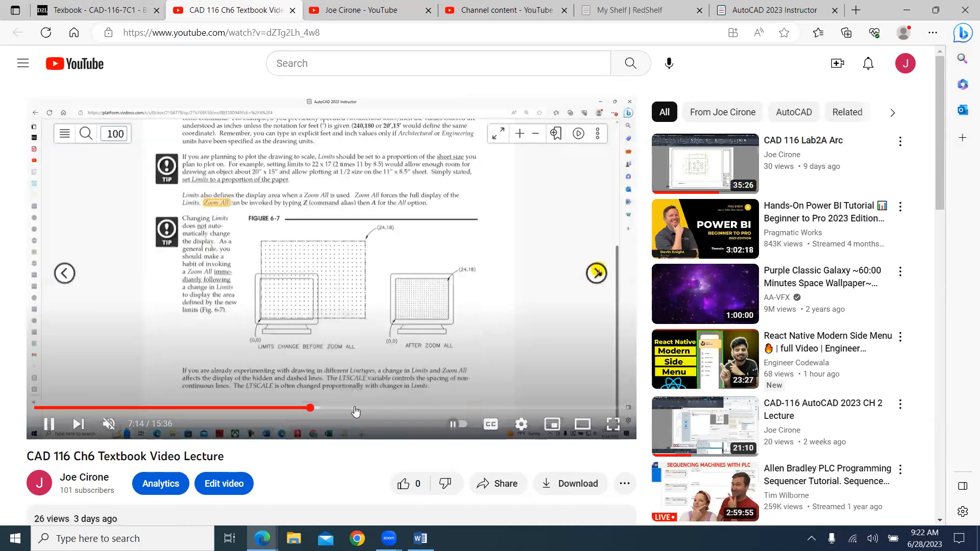
pyautogui.click(390, 407)
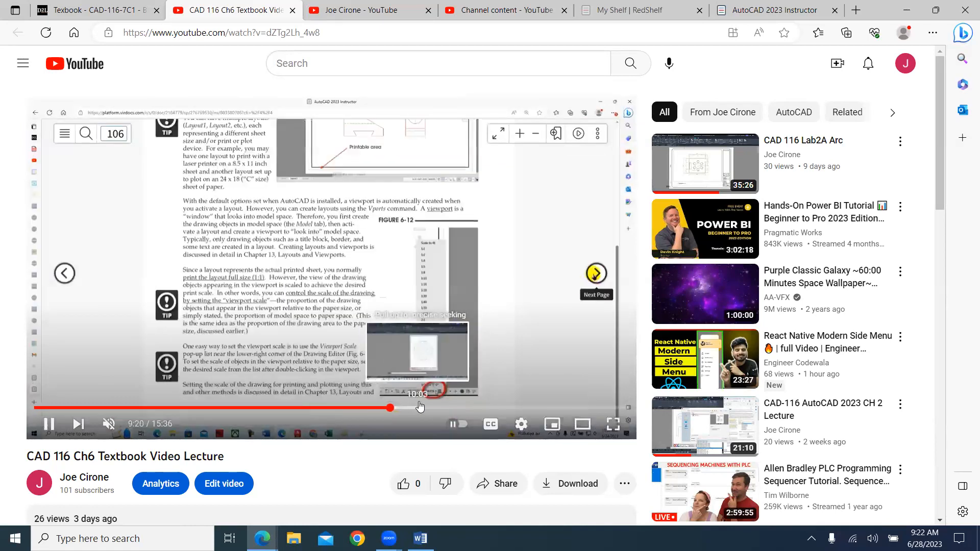
pyautogui.click(453, 407)
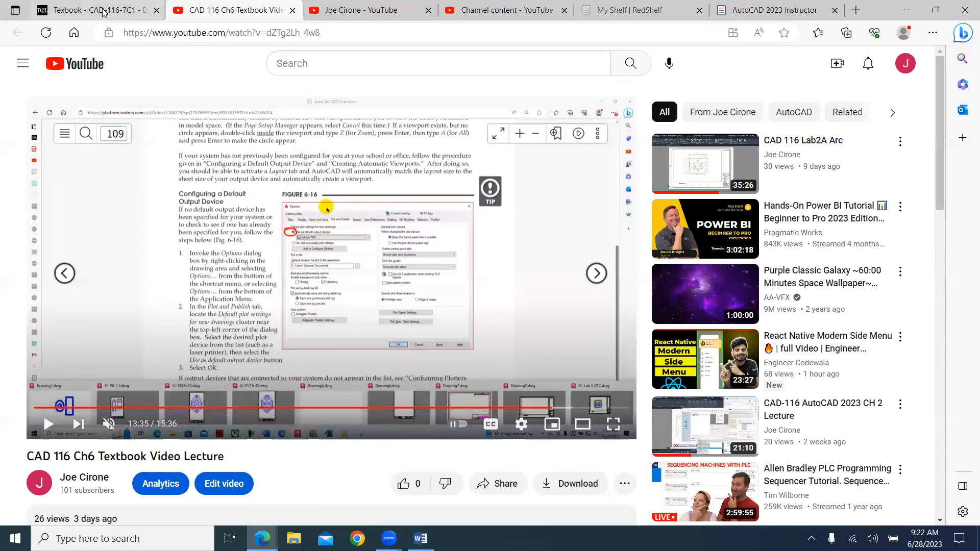
pyautogui.click(94, 10)
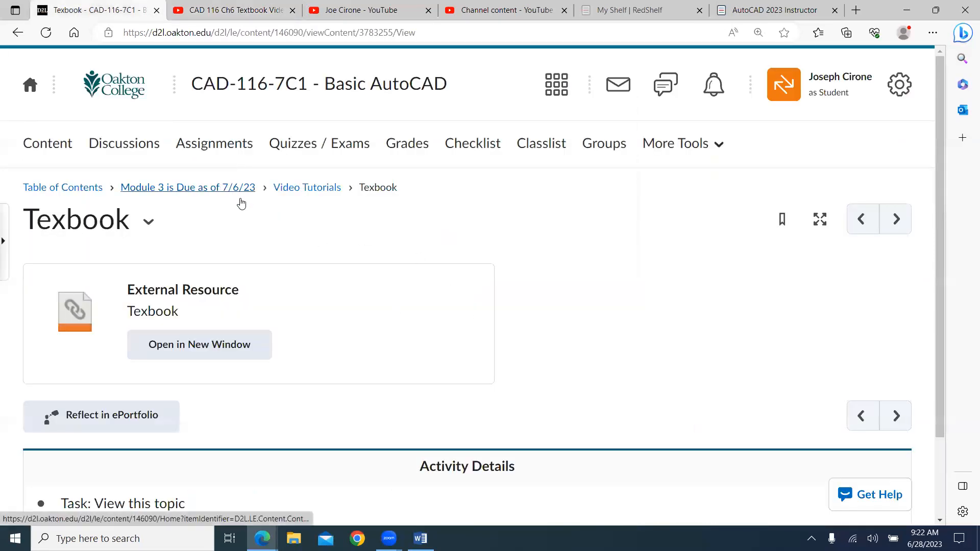
pyautogui.moveTo(153, 195)
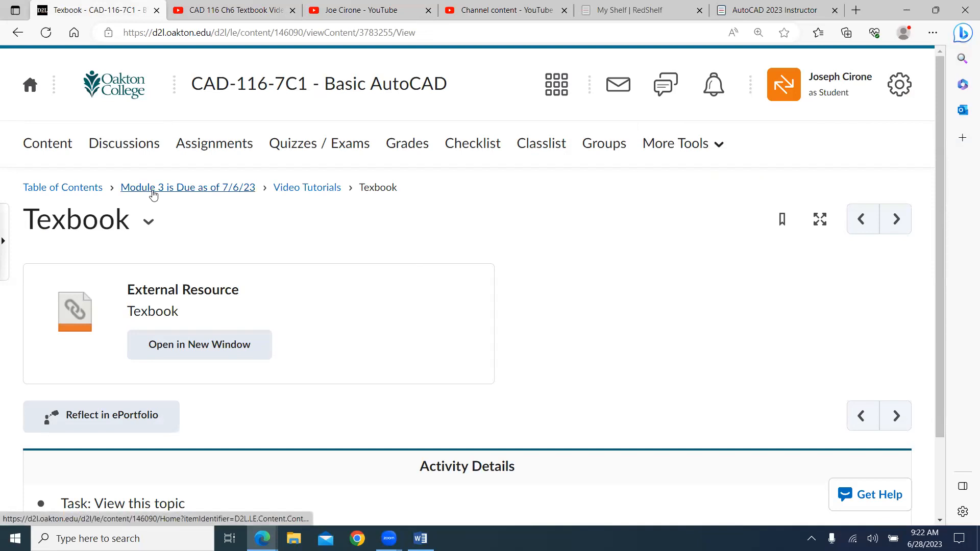
# - Return to the Module 3 overview and scroll down its topic list
pyautogui.click(187, 188)
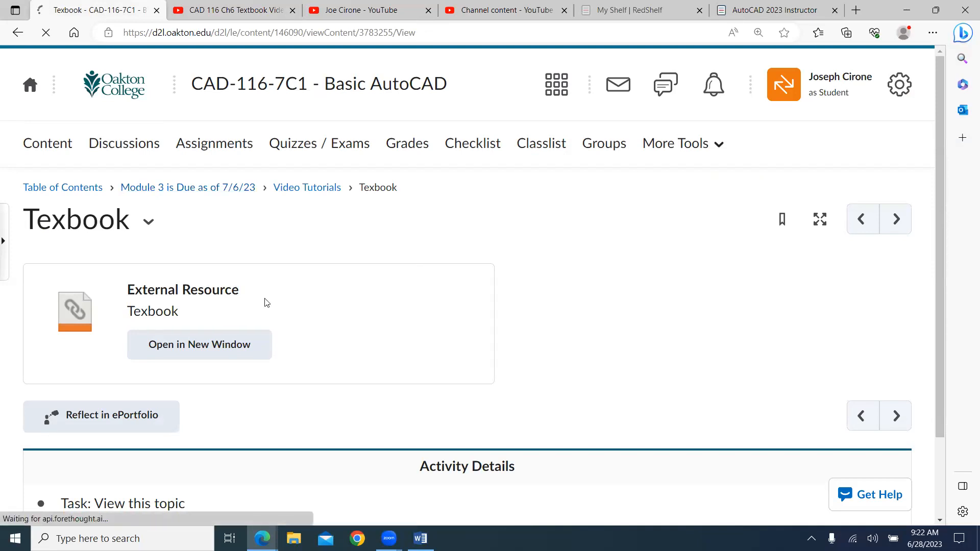
pyautogui.click(187, 187)
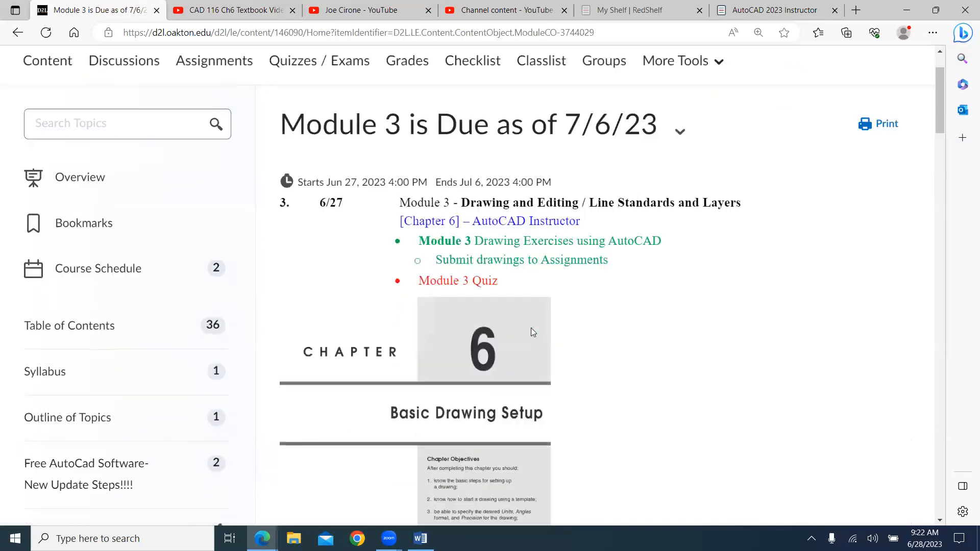
pyautogui.scroll(-3)
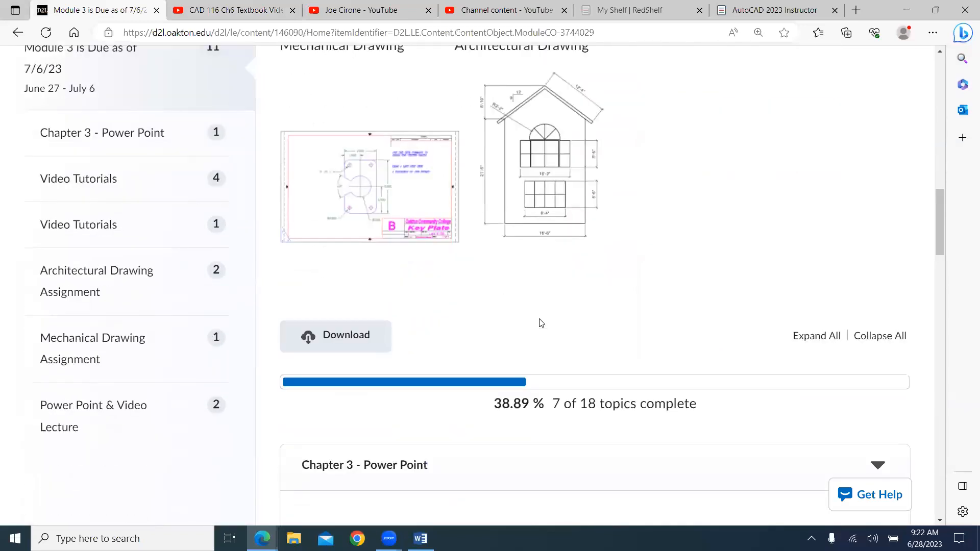
pyautogui.scroll(-3)
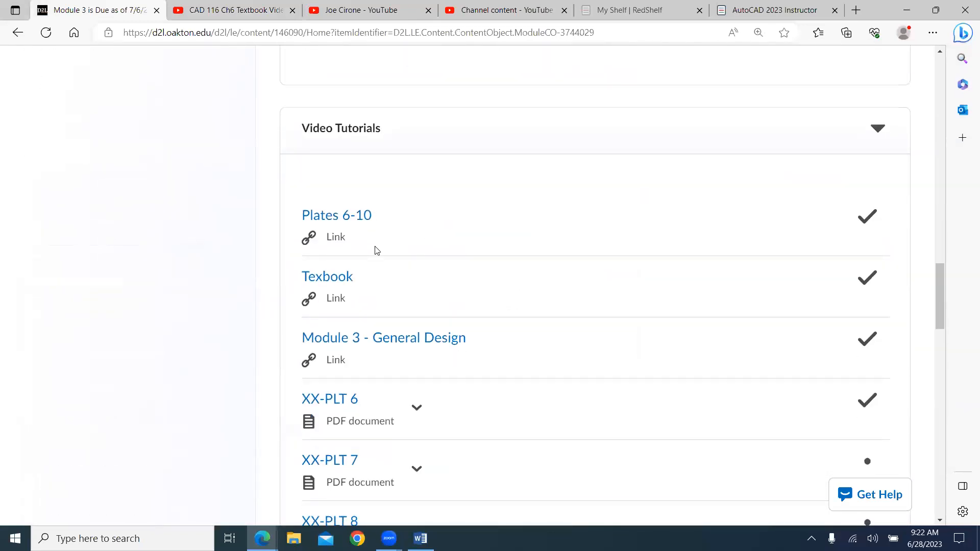
pyautogui.moveTo(362, 261)
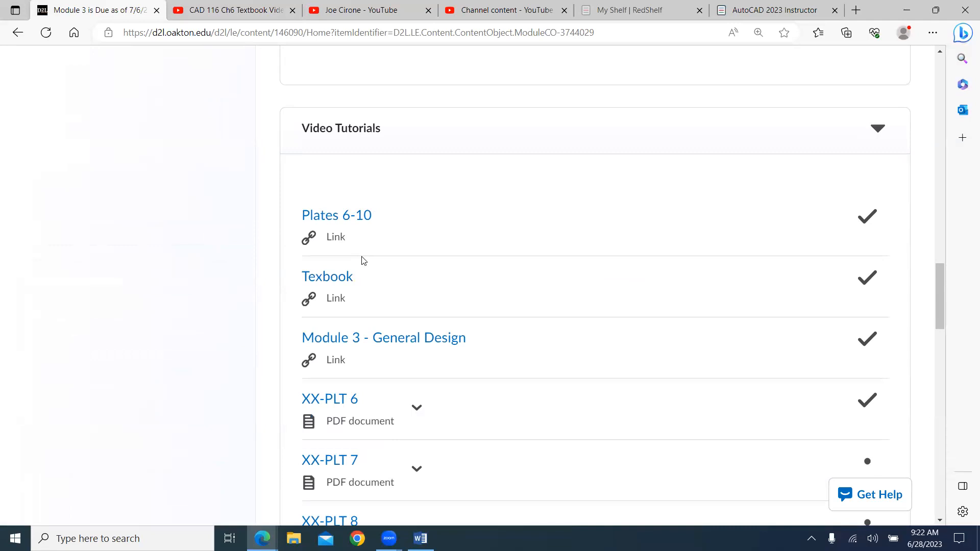
pyautogui.scroll(-3)
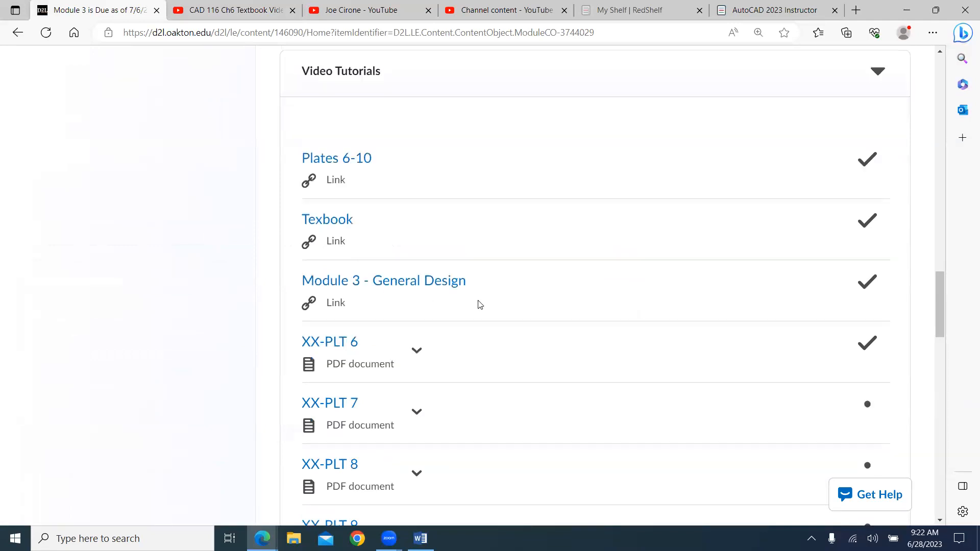
# - Preview the Module 3 - General Design tutorial
pyautogui.click(383, 280)
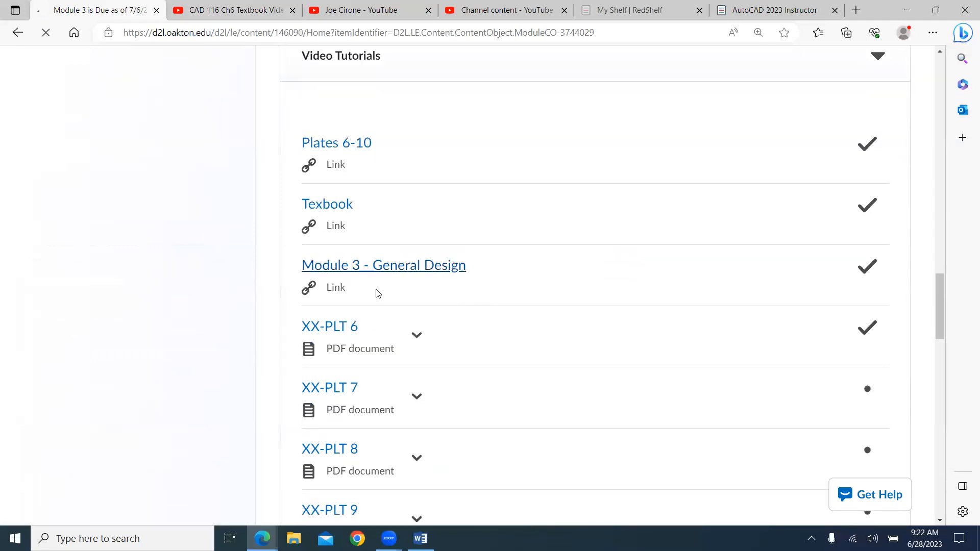
pyautogui.click(384, 265)
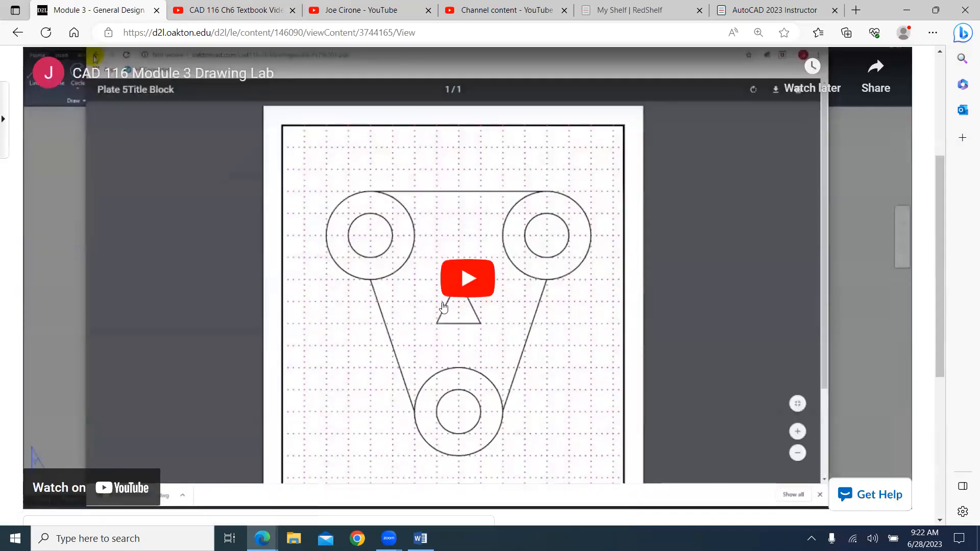
pyautogui.scroll(3)
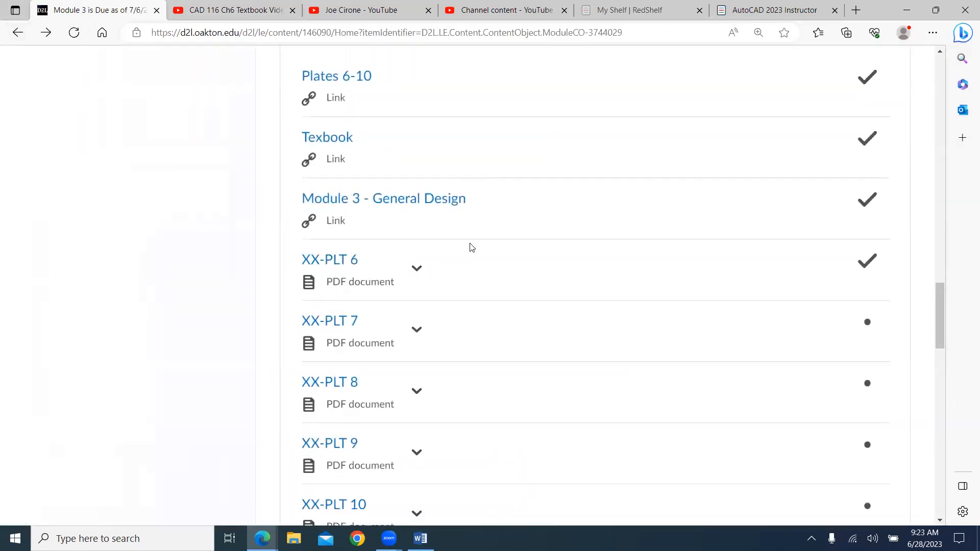
# - Preview the XX-PLT 8 plate drawing and go back to the Module 3 overview
pyautogui.scroll(-3)
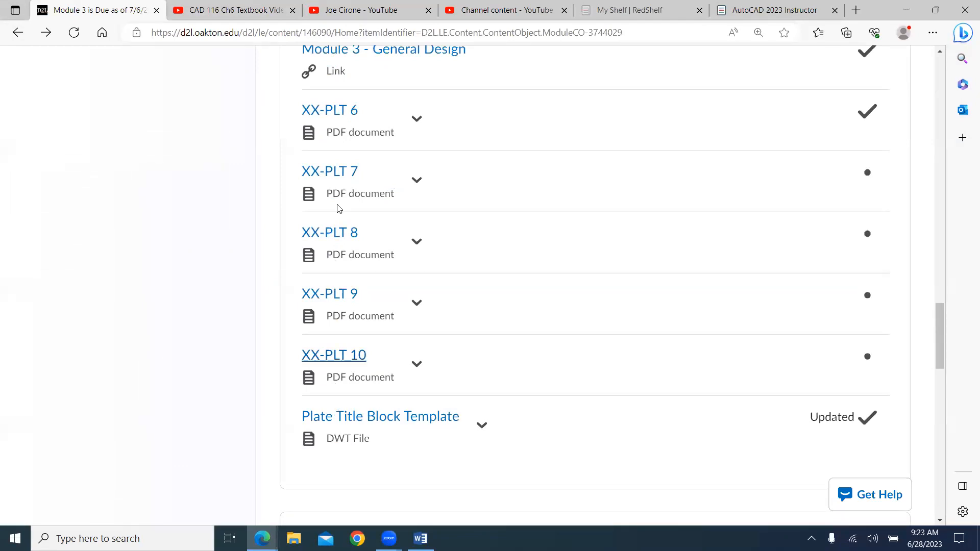
pyautogui.click(329, 231)
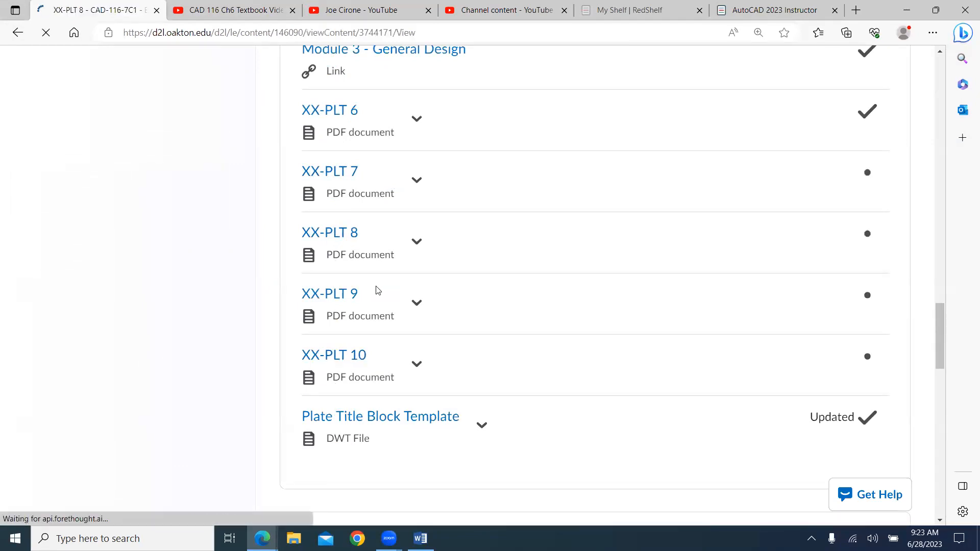
pyautogui.click(329, 232)
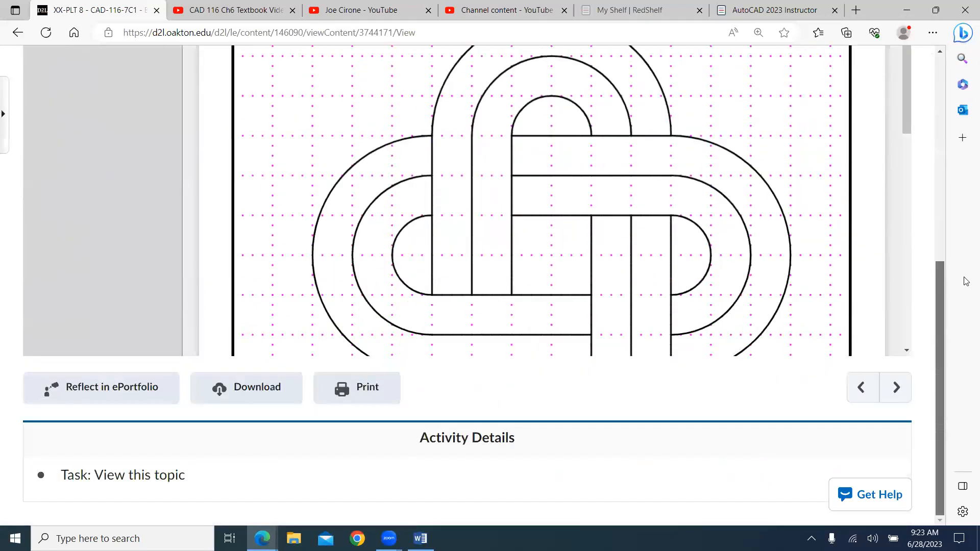
pyautogui.scroll(3)
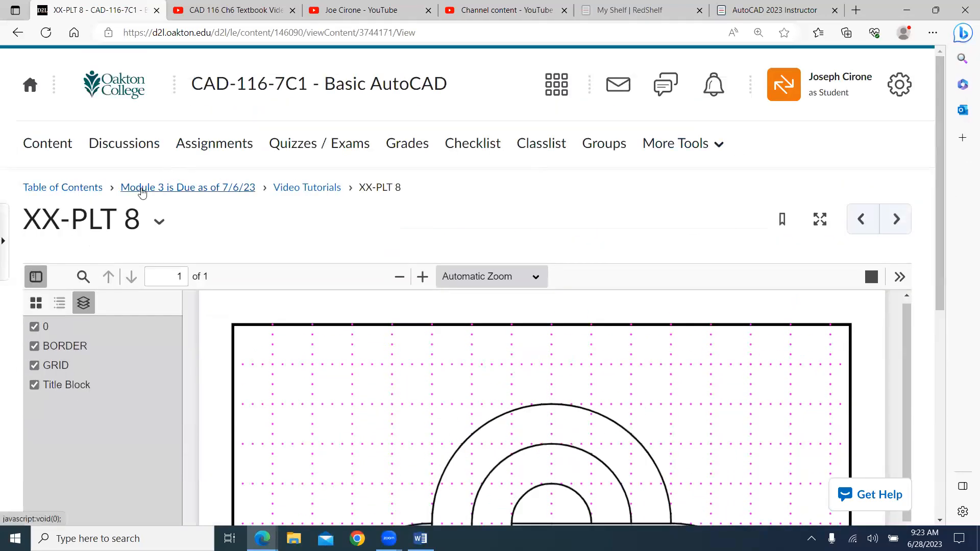
pyautogui.click(187, 187)
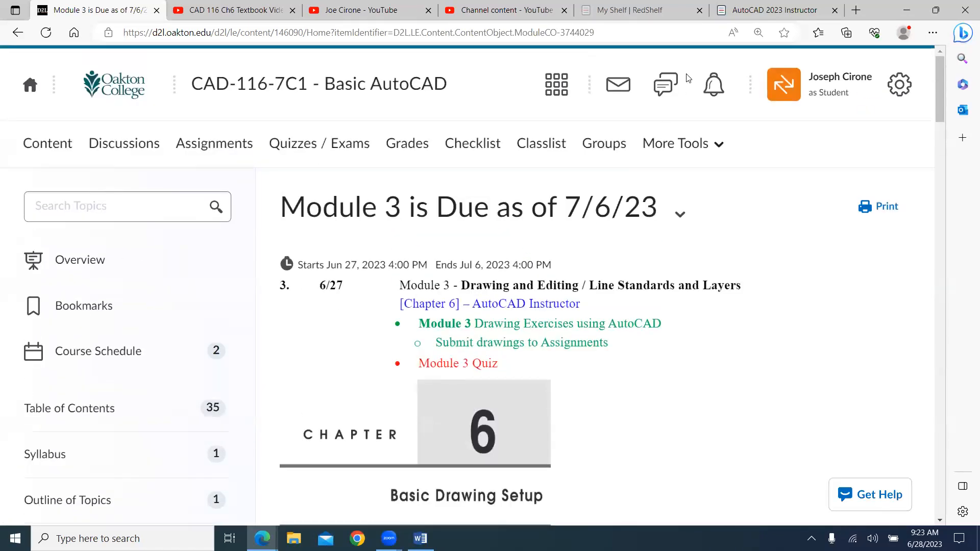
pyautogui.moveTo(773, 11)
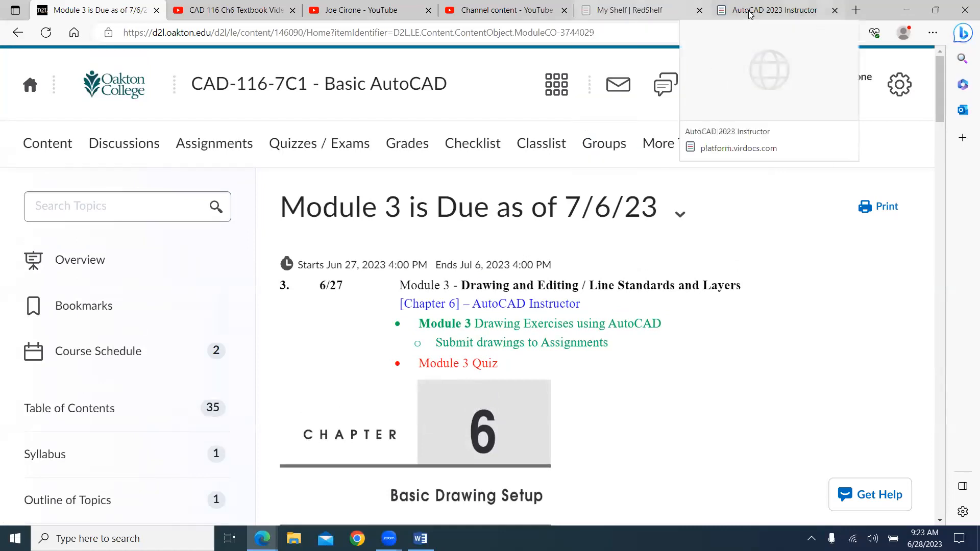
# - Jump to Chapter 6: Basic Drawing Setup from the AutoCAD 2023 Instructor table of contents
pyautogui.click(775, 10)
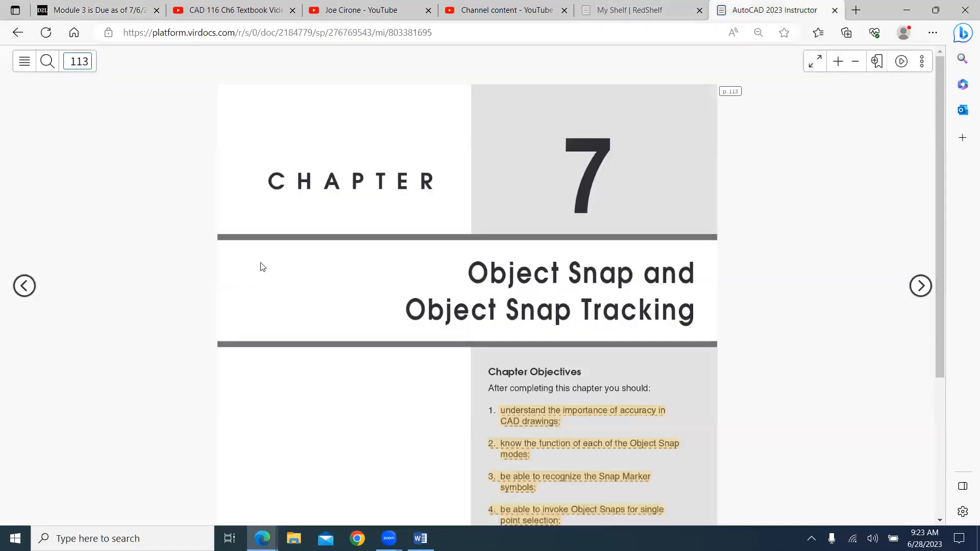
pyautogui.moveTo(24, 61)
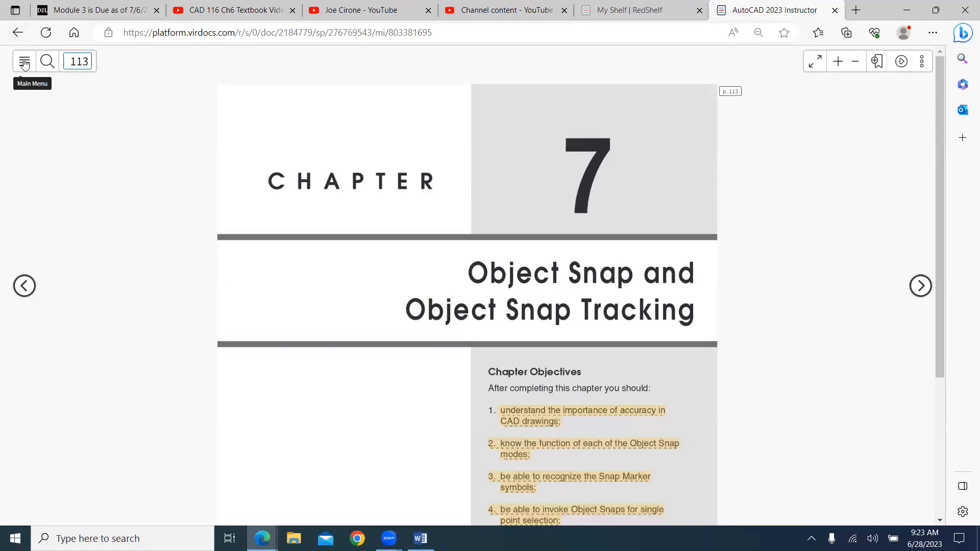
pyautogui.click(24, 61)
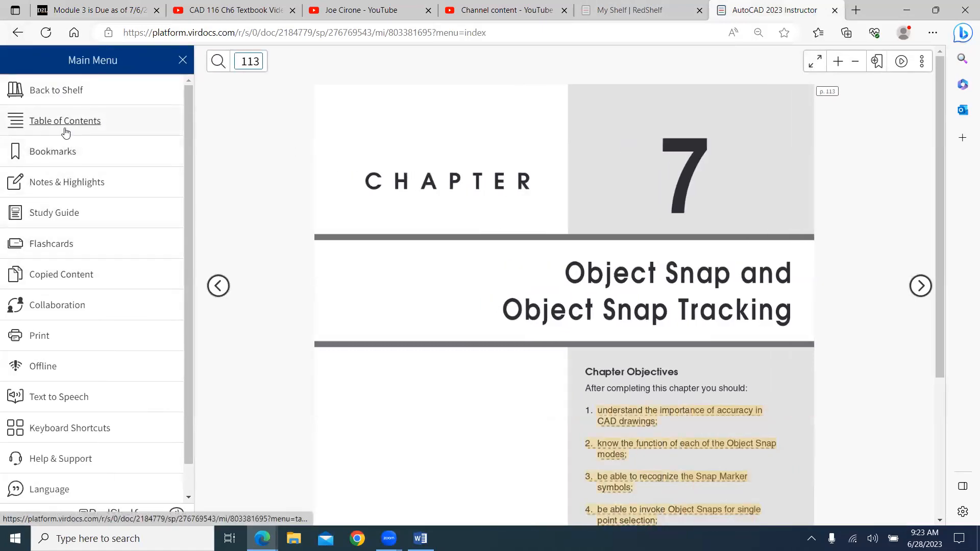
pyautogui.click(65, 120)
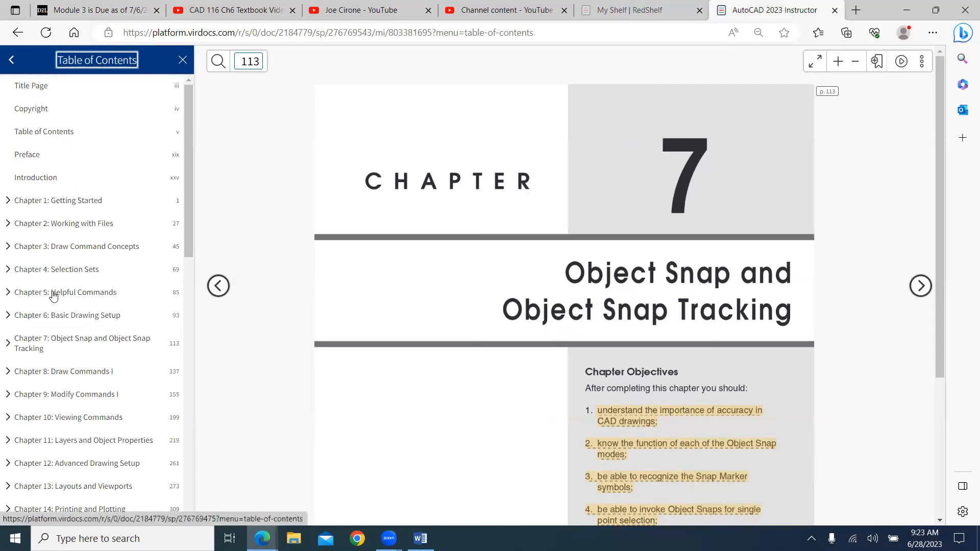
pyautogui.click(67, 315)
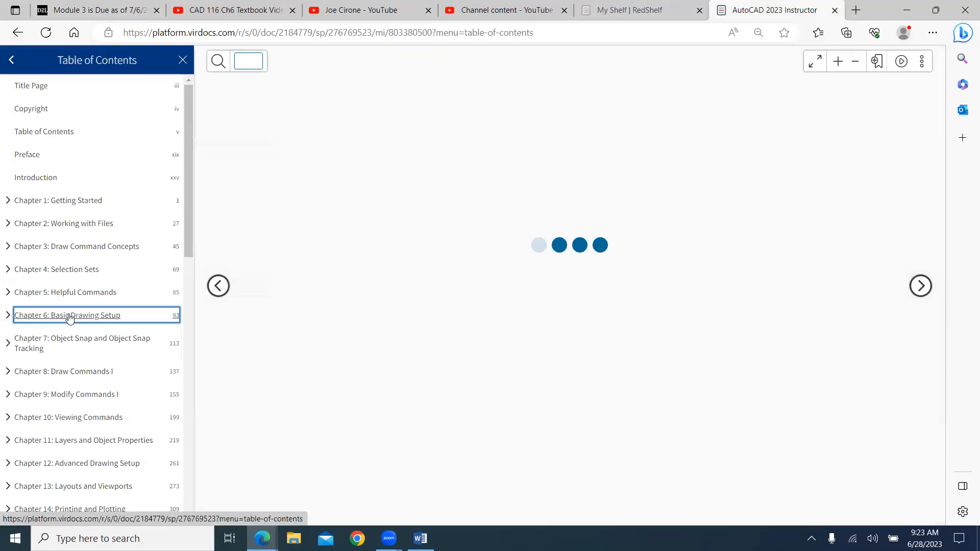
pyautogui.click(67, 315)
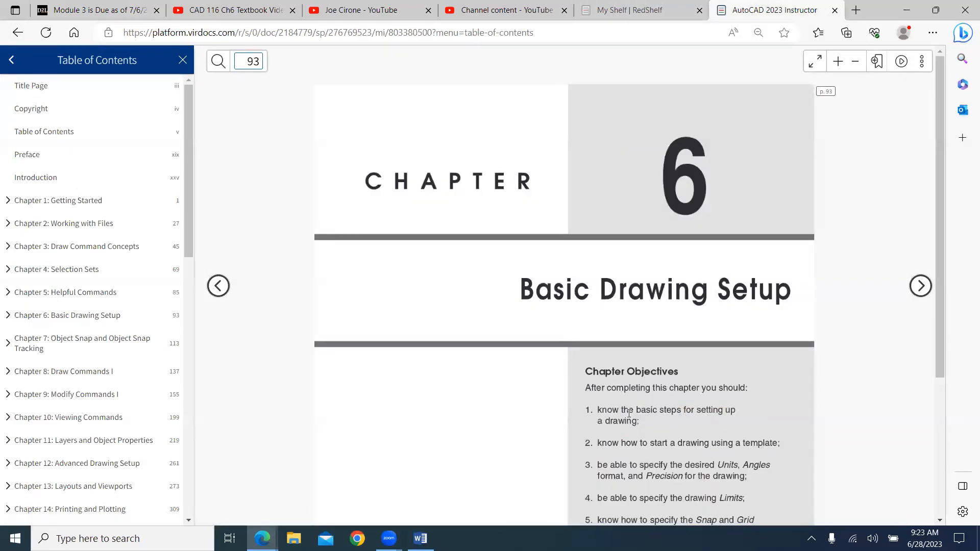
pyautogui.scroll(-3)
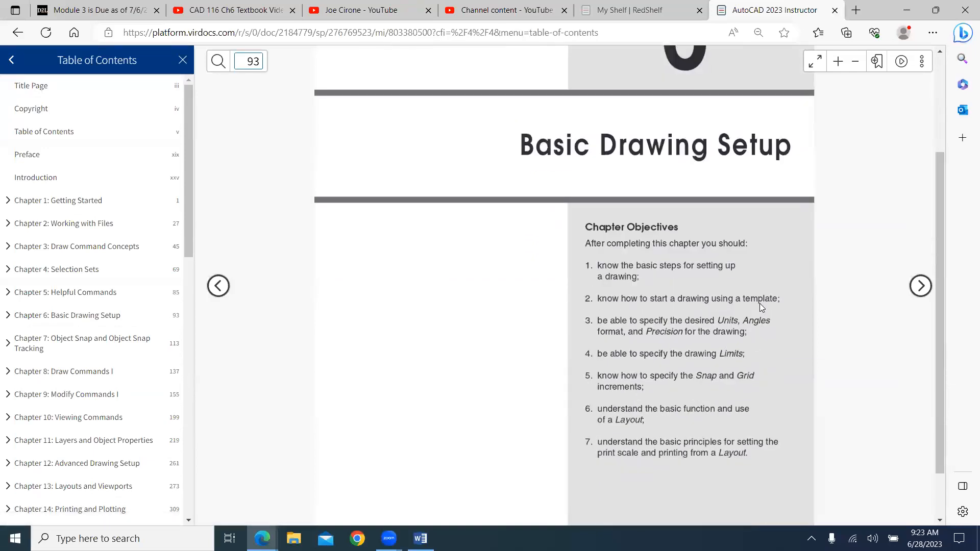
pyautogui.moveTo(753, 333)
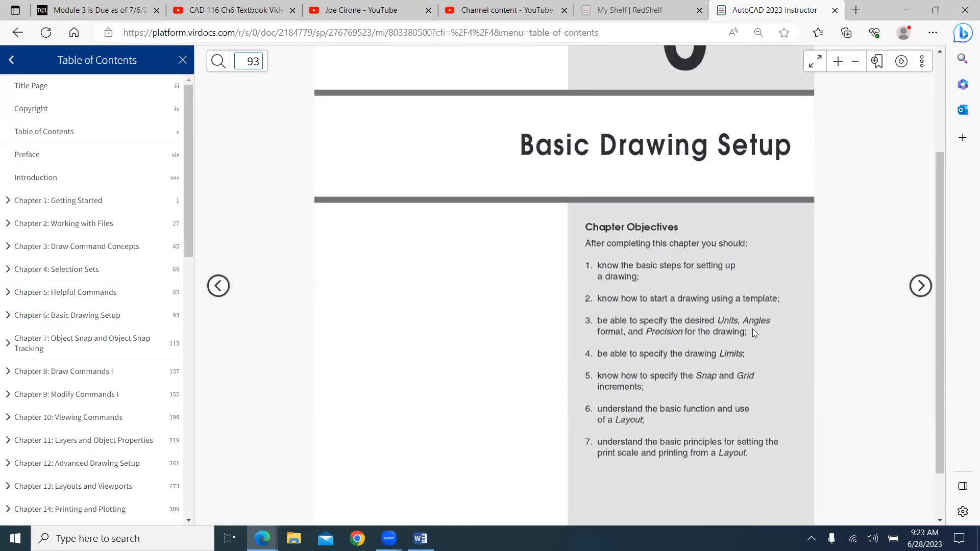
pyautogui.moveTo(720, 318)
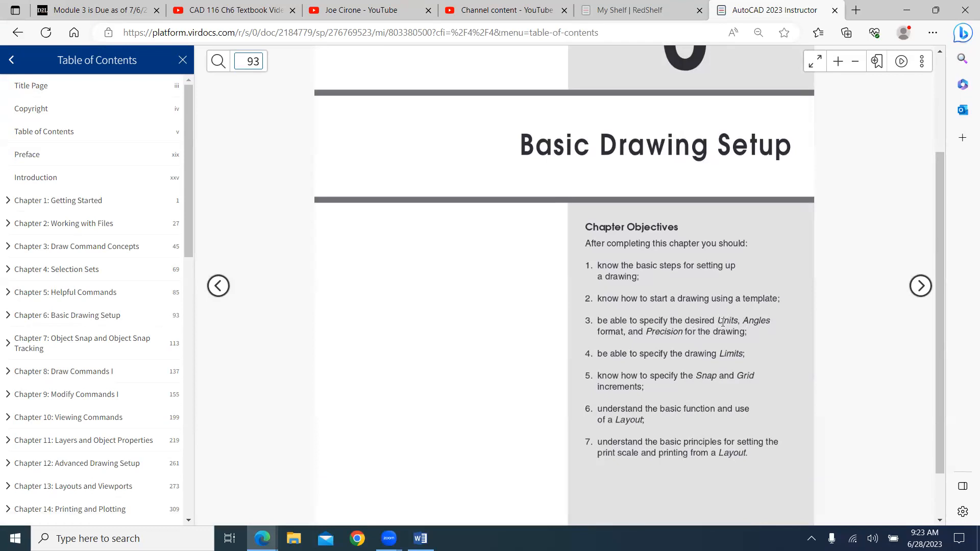
pyautogui.moveTo(698, 318)
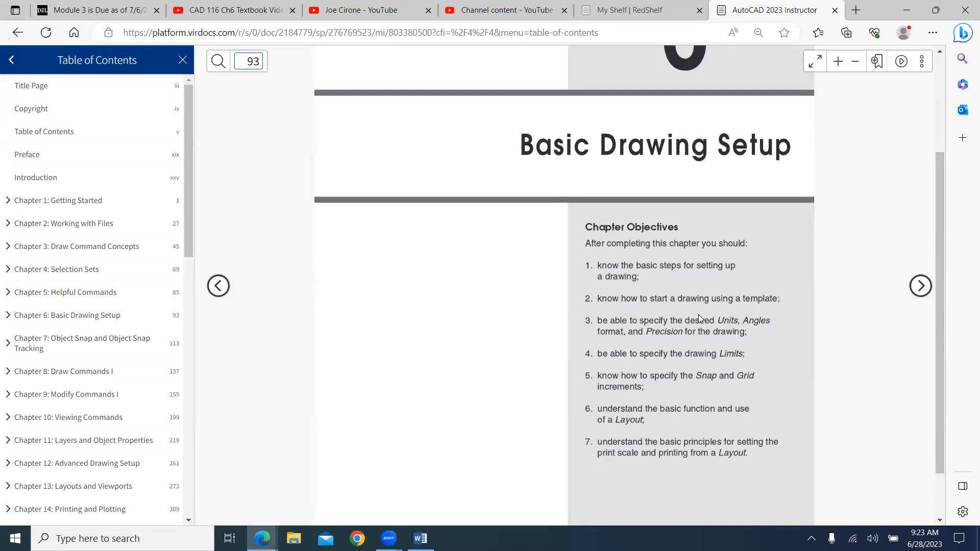
pyautogui.moveTo(701, 329)
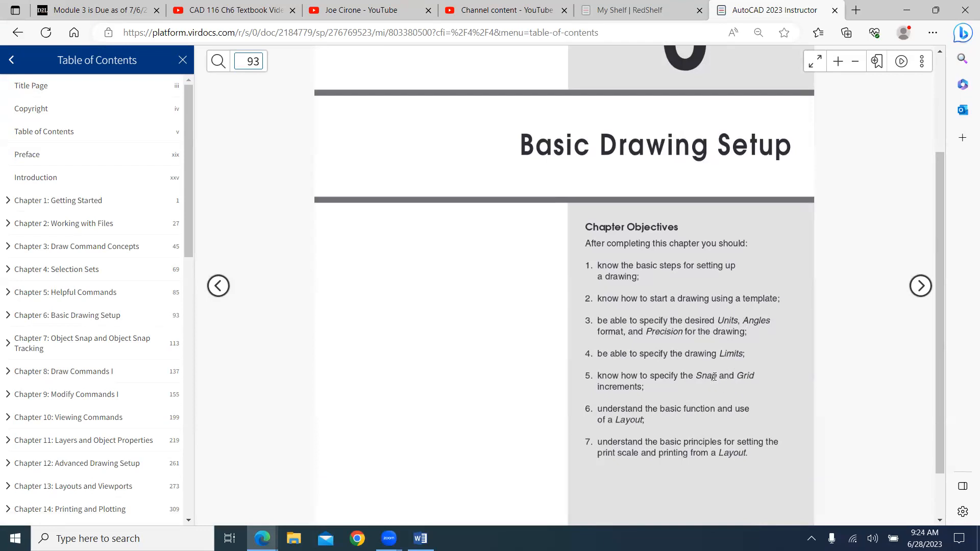
pyautogui.moveTo(729, 403)
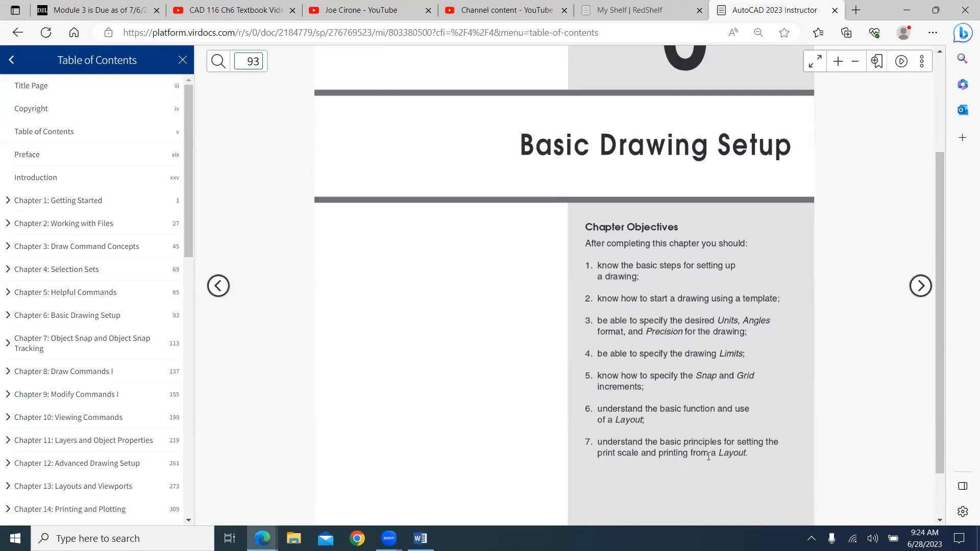
pyautogui.scroll(3)
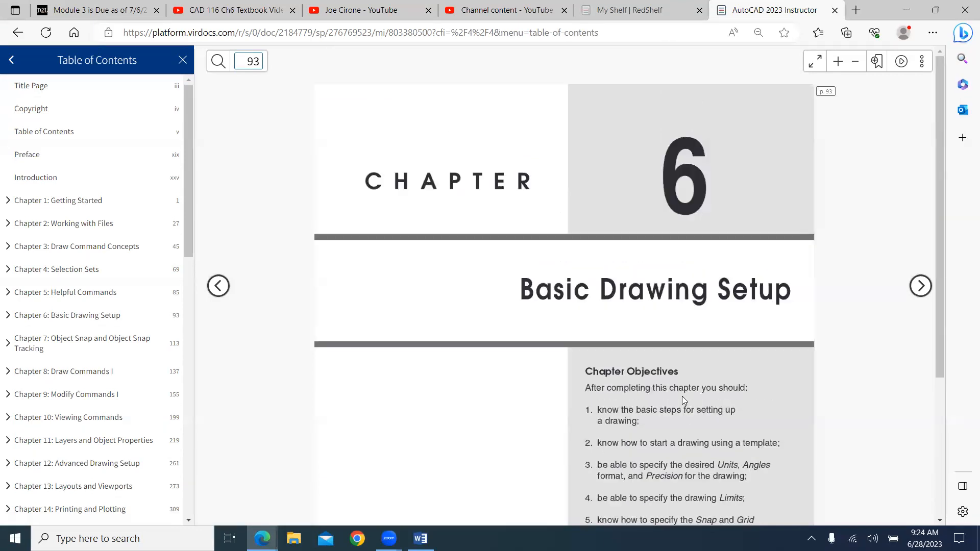
pyautogui.moveTo(542, 251)
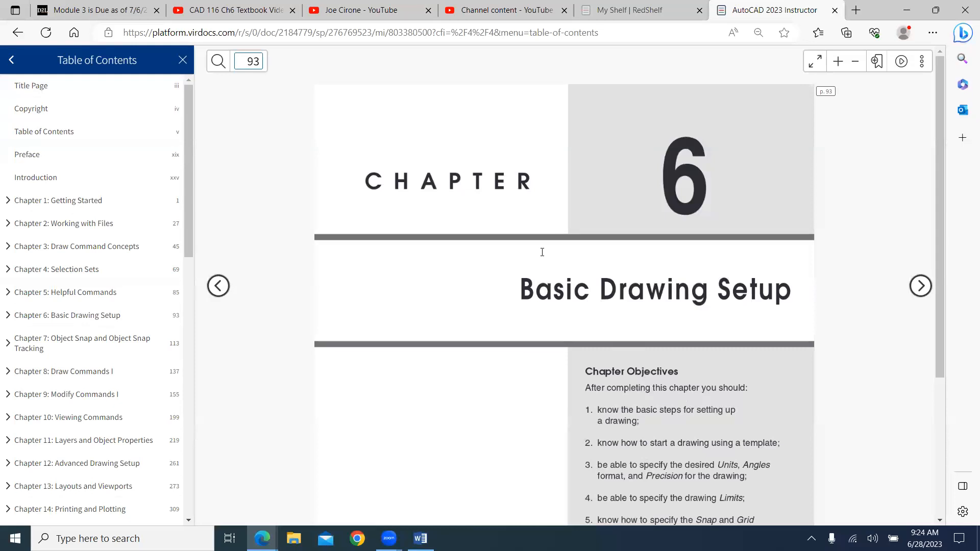
# - Switch to the D2L tab and open Quizzes / Exams listing CAD116 Tests 1–5
pyautogui.click(94, 10)
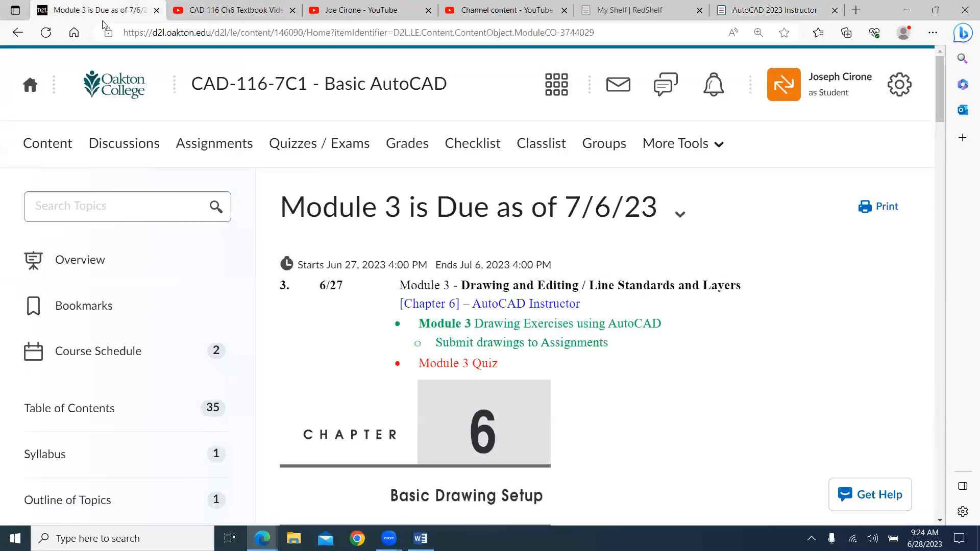
pyautogui.scroll(-3)
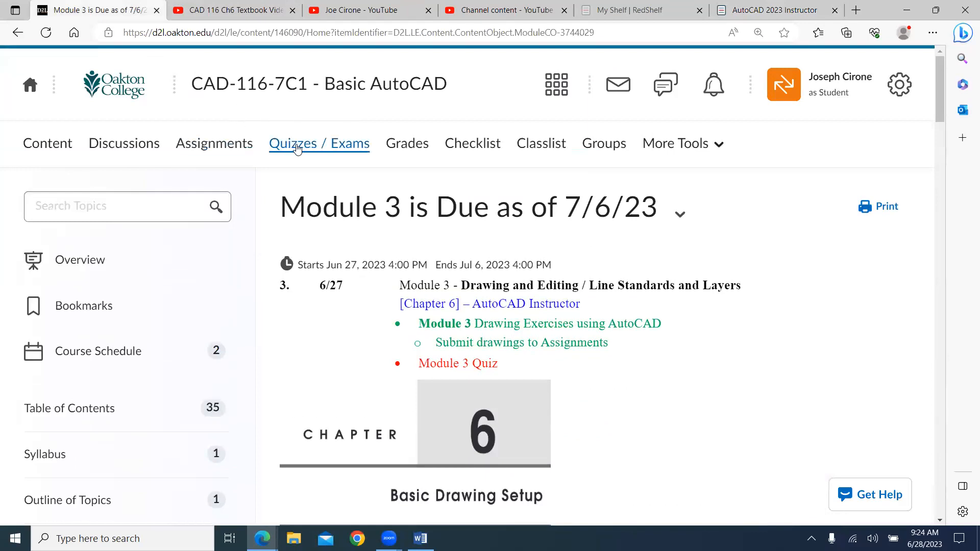
pyautogui.click(319, 143)
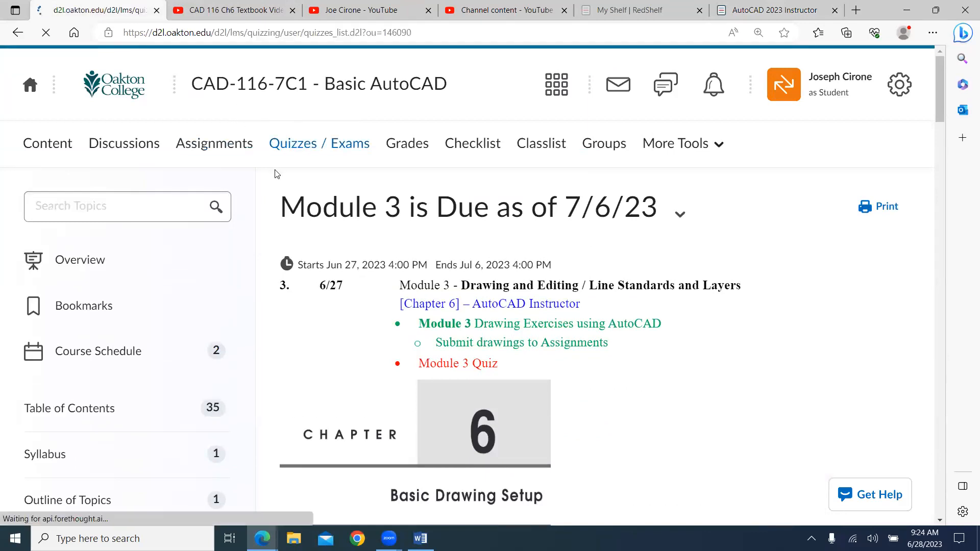
pyautogui.click(320, 142)
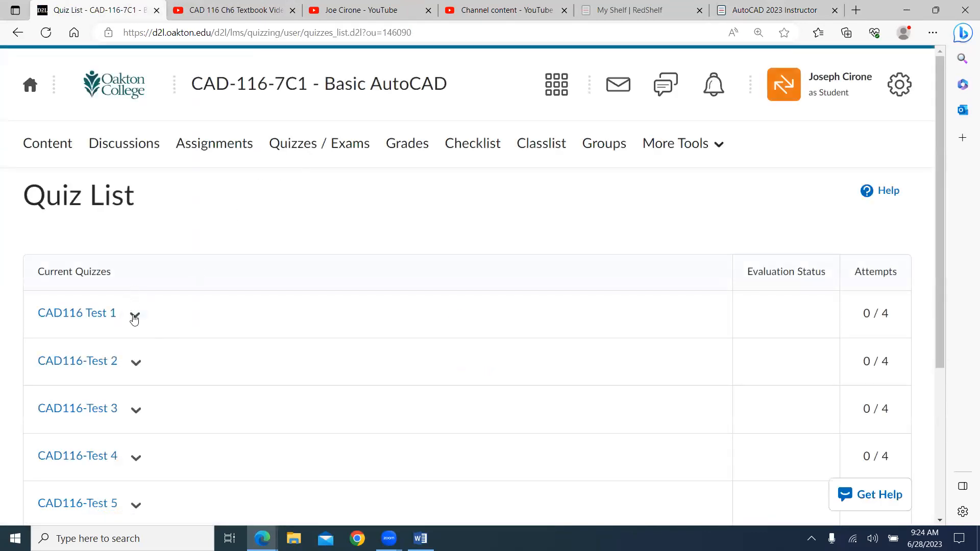
pyautogui.moveTo(901, 400)
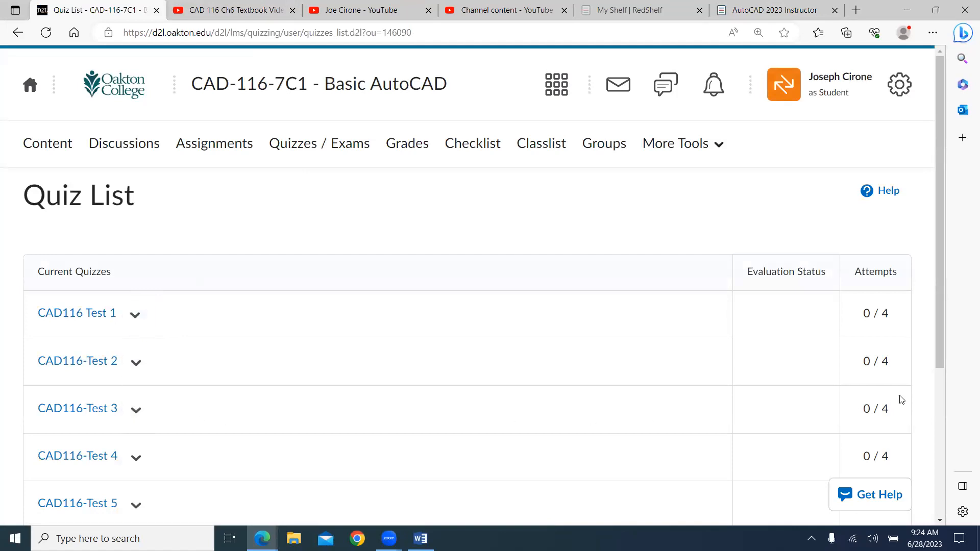
pyautogui.moveTo(97, 311)
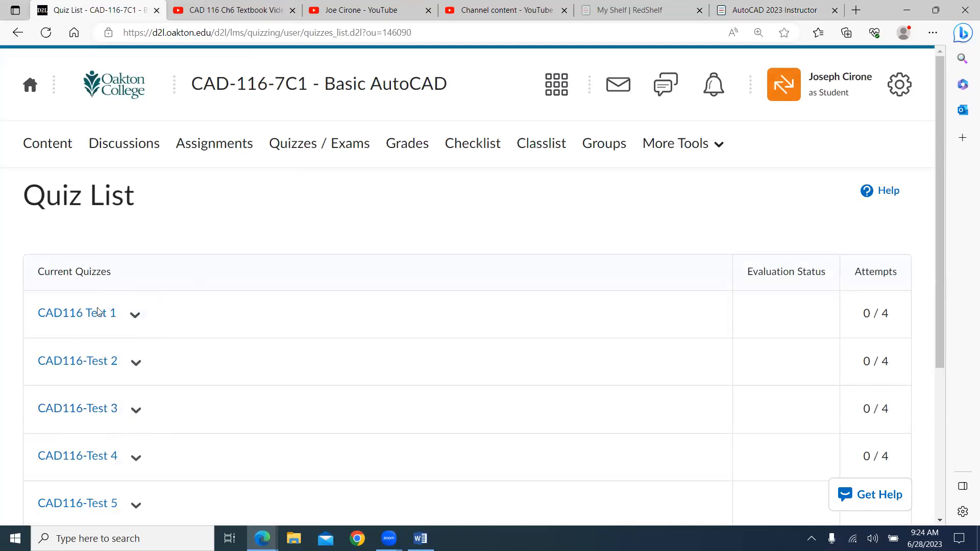
pyautogui.moveTo(368, 260)
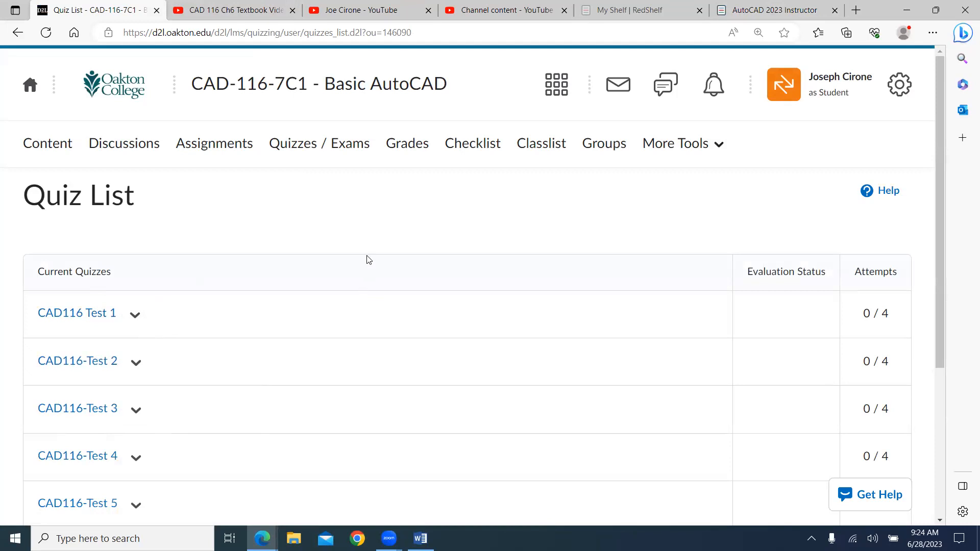
# - Go to the CAD-116-7C1 homepage, check today's date on the system clock, and scroll down
pyautogui.click(318, 84)
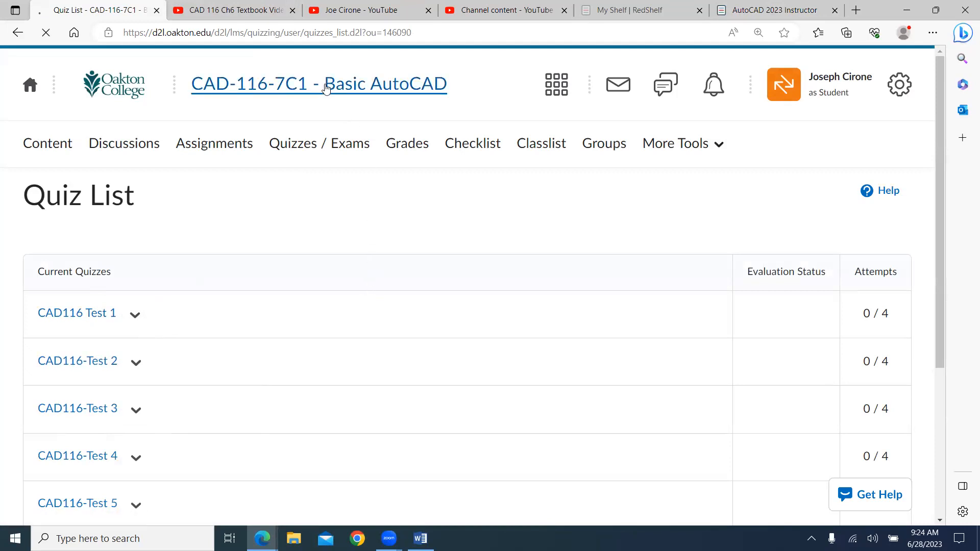
pyautogui.click(319, 83)
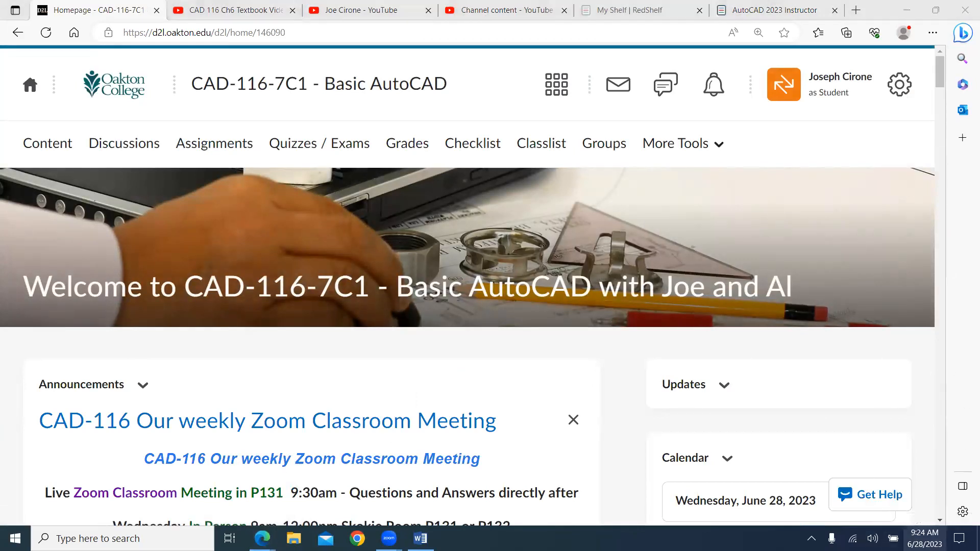
pyautogui.click(925, 537)
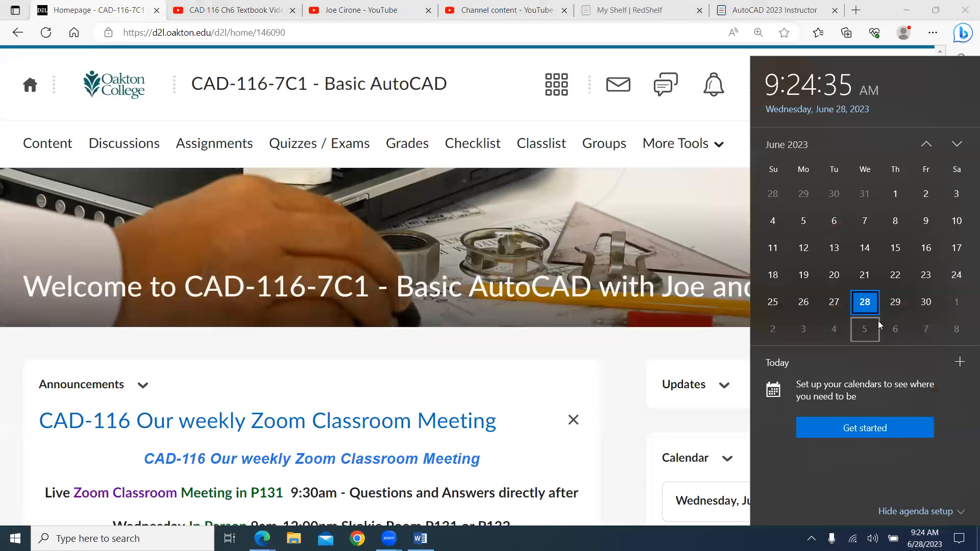
pyautogui.moveTo(834, 329)
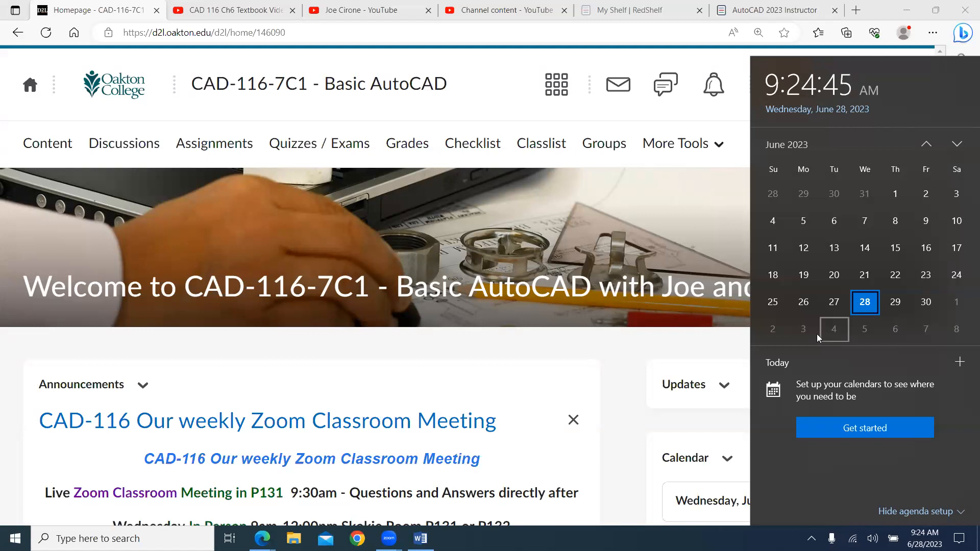
pyautogui.moveTo(864, 328)
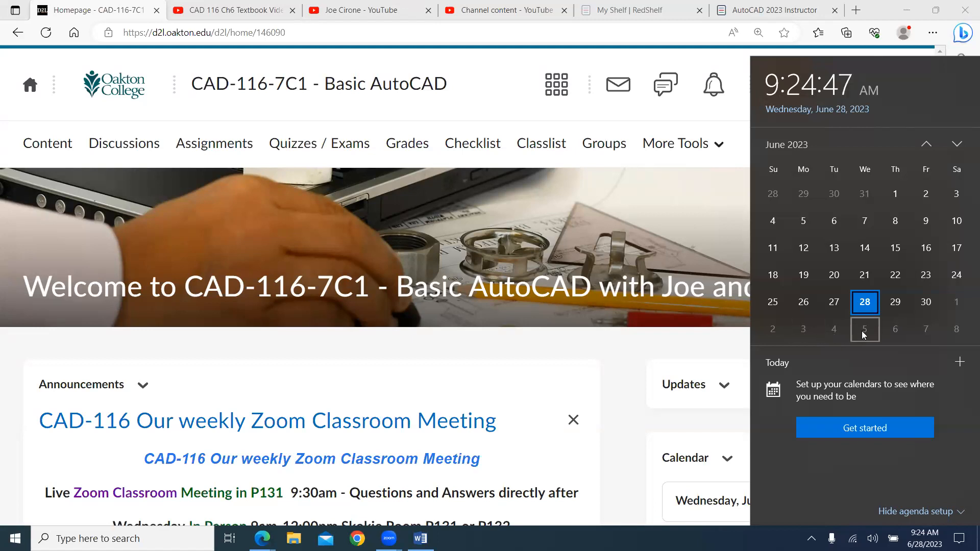
pyautogui.moveTo(633, 373)
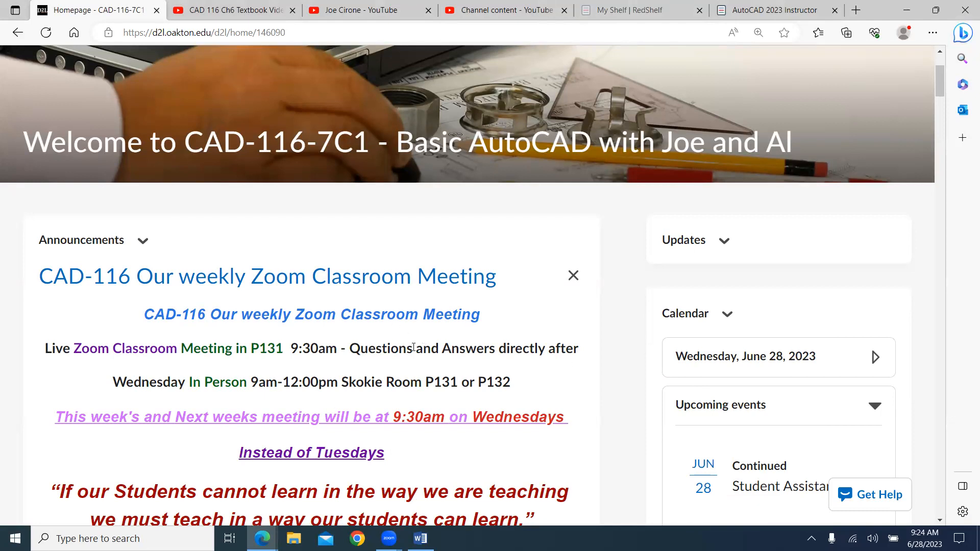
pyautogui.scroll(-3)
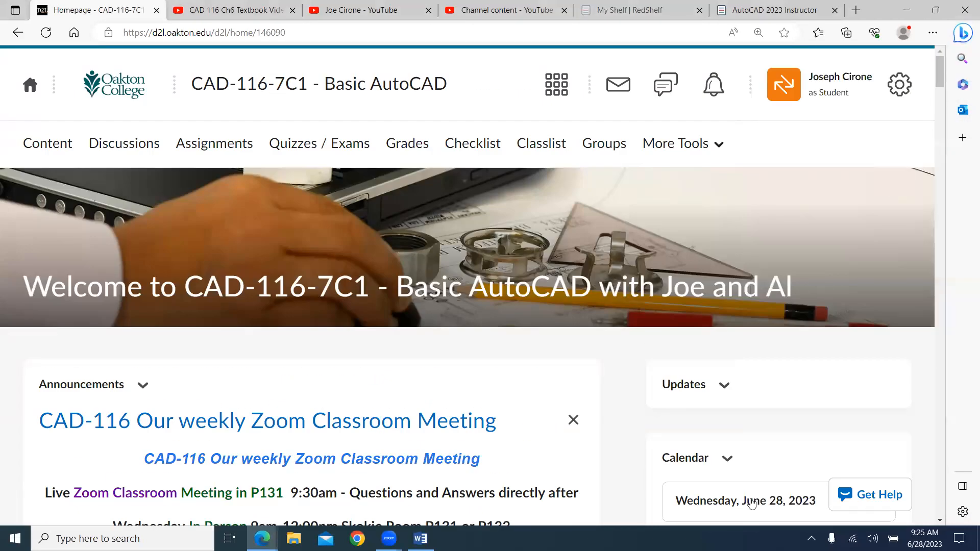
pyautogui.moveTo(745, 515)
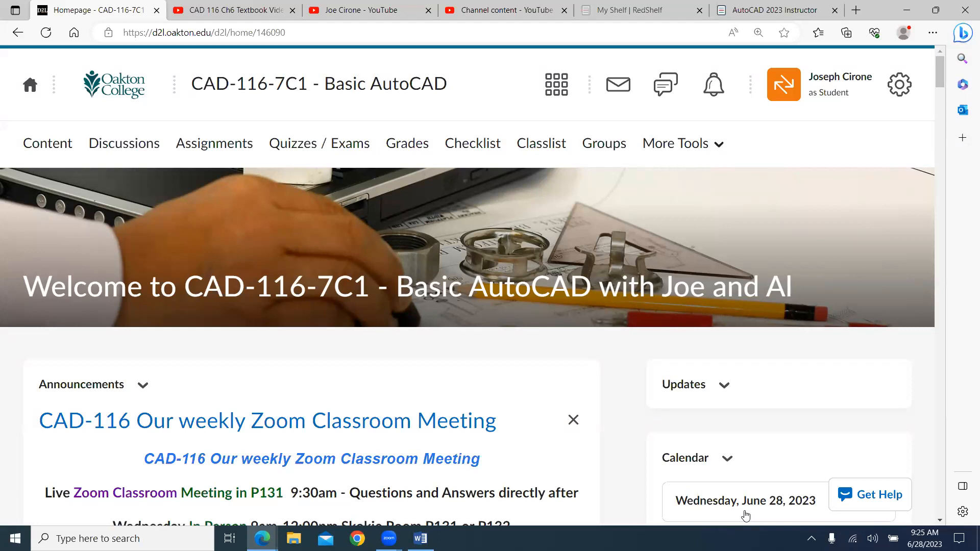
pyautogui.moveTo(226, 116)
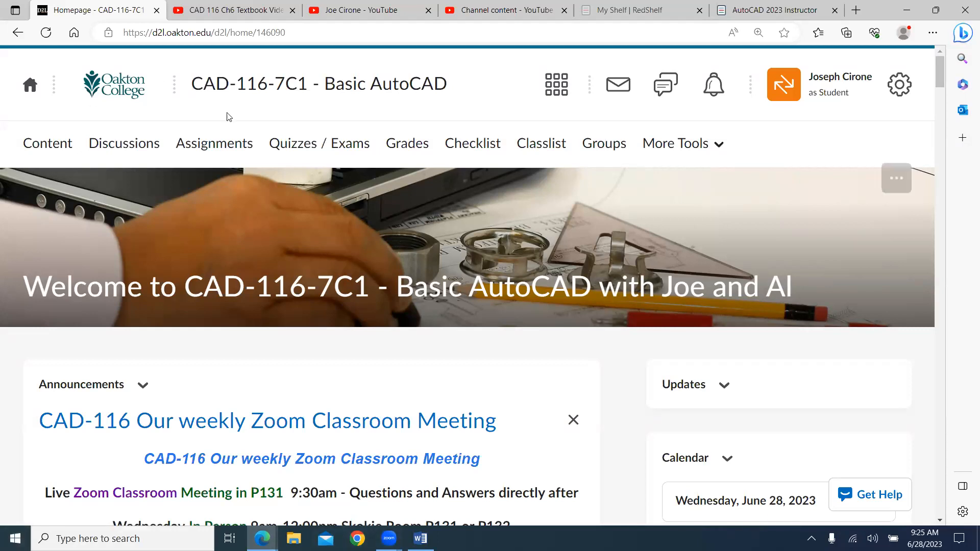